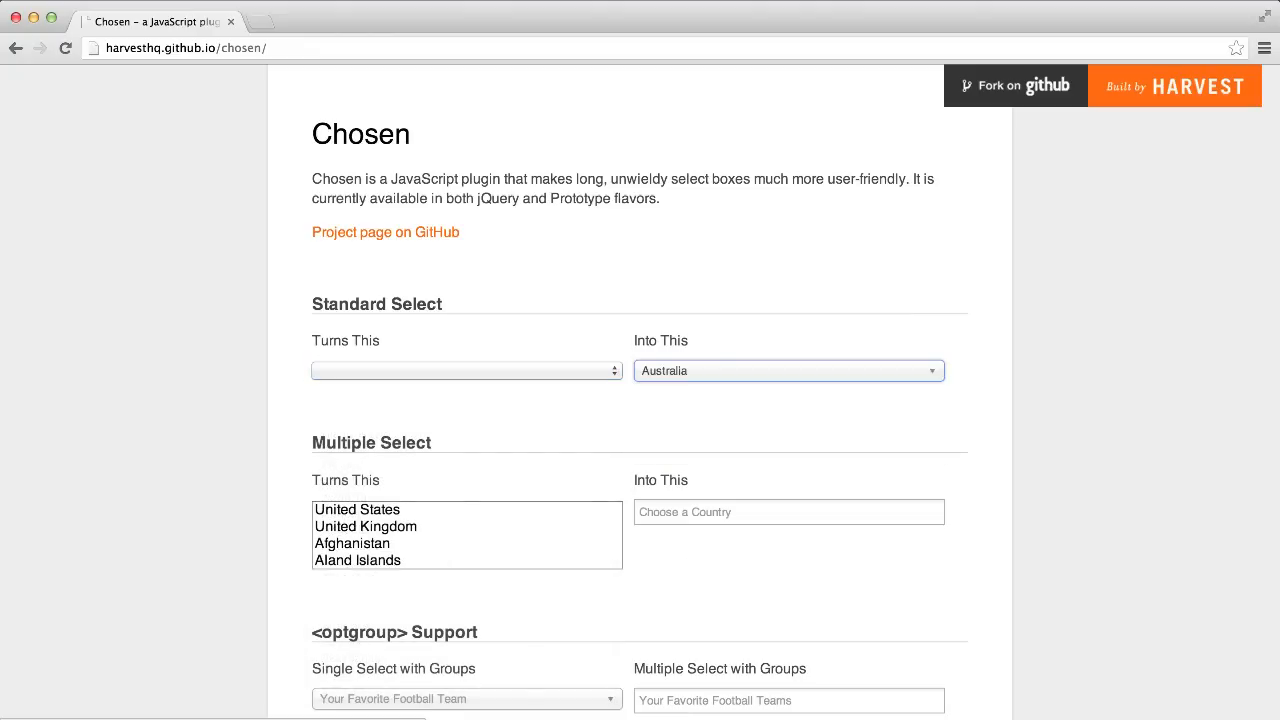
Step: Try the demo's 'Choose a Country' multi-select by typing 'Austr'
scroll("down", 3)
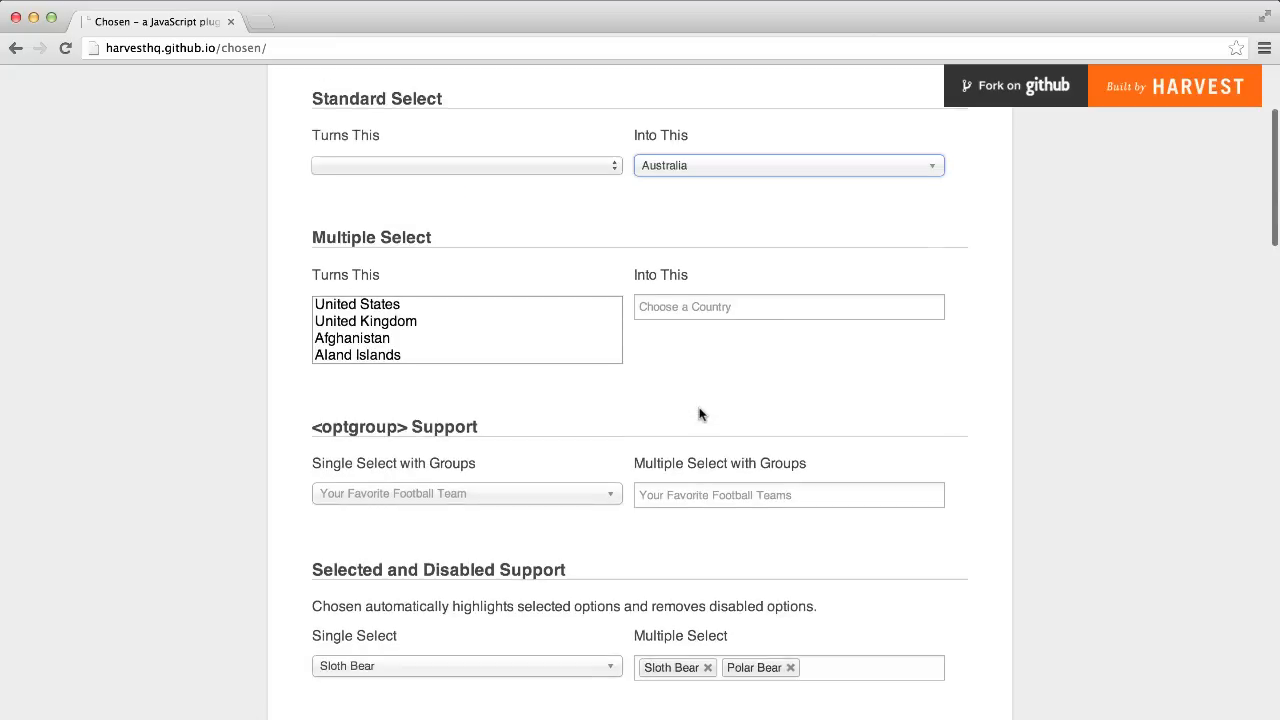
scroll("down", 3)
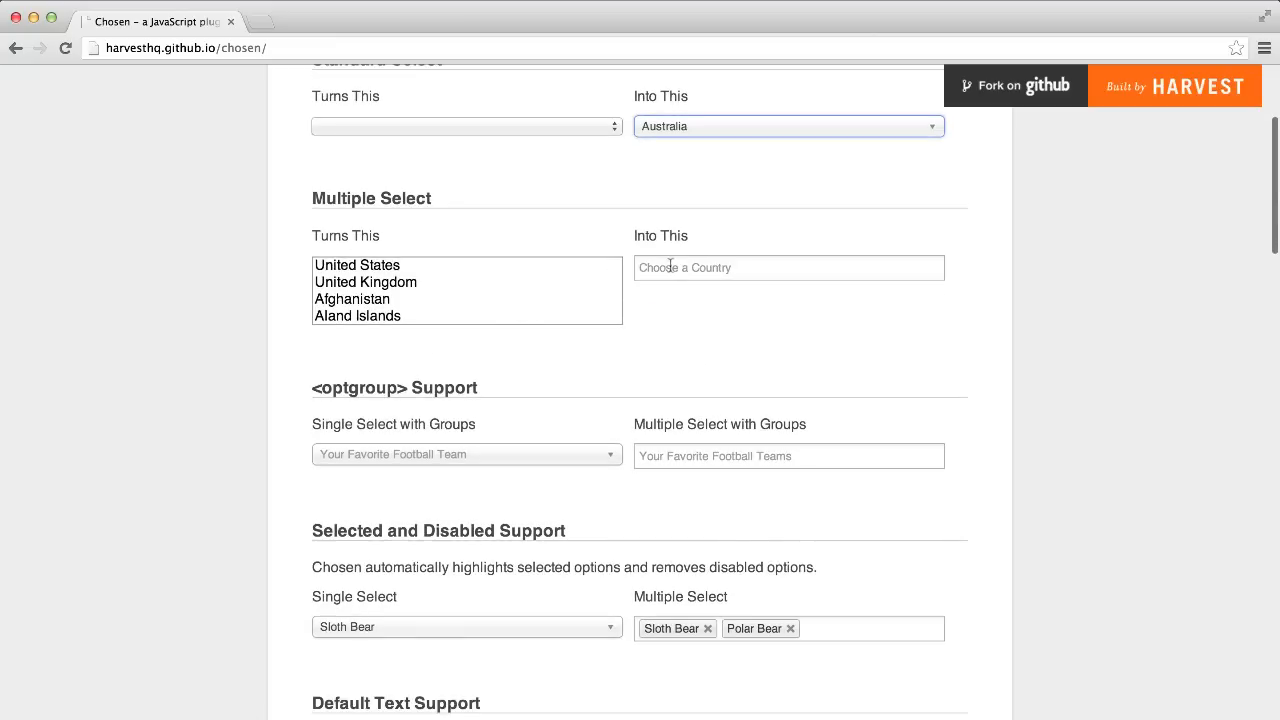
left_click(788, 268)
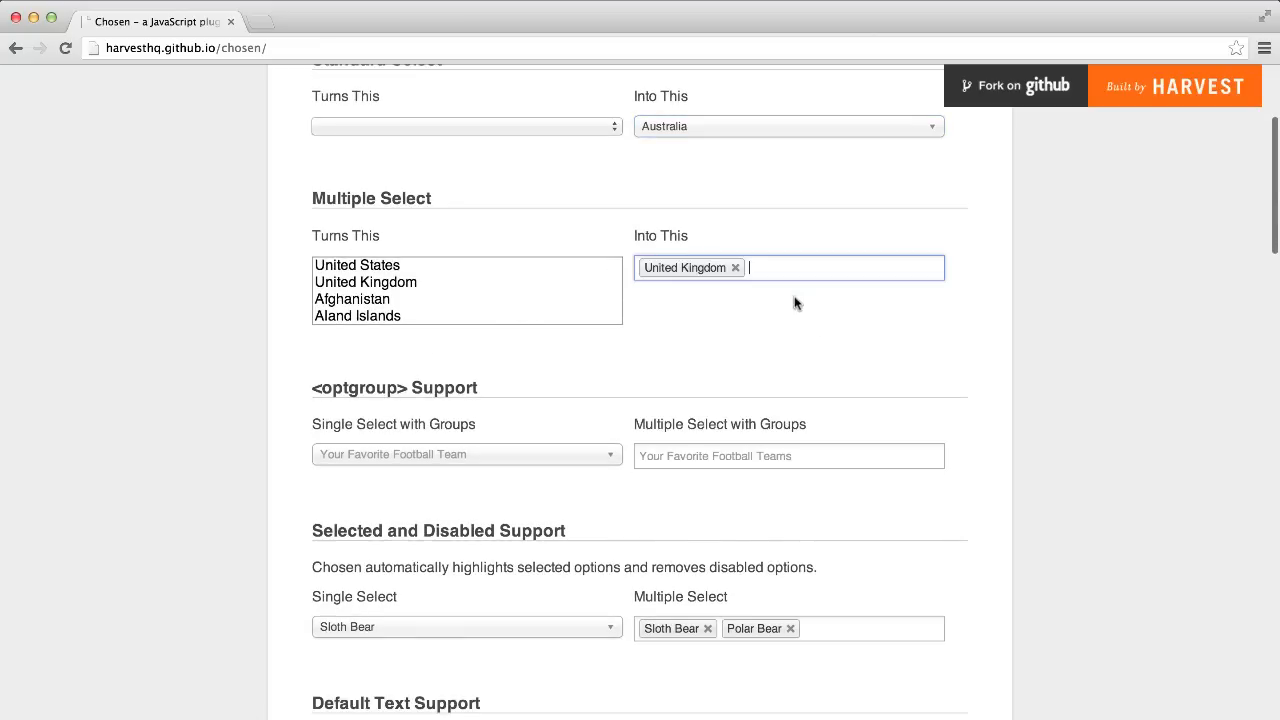
type("Austr")
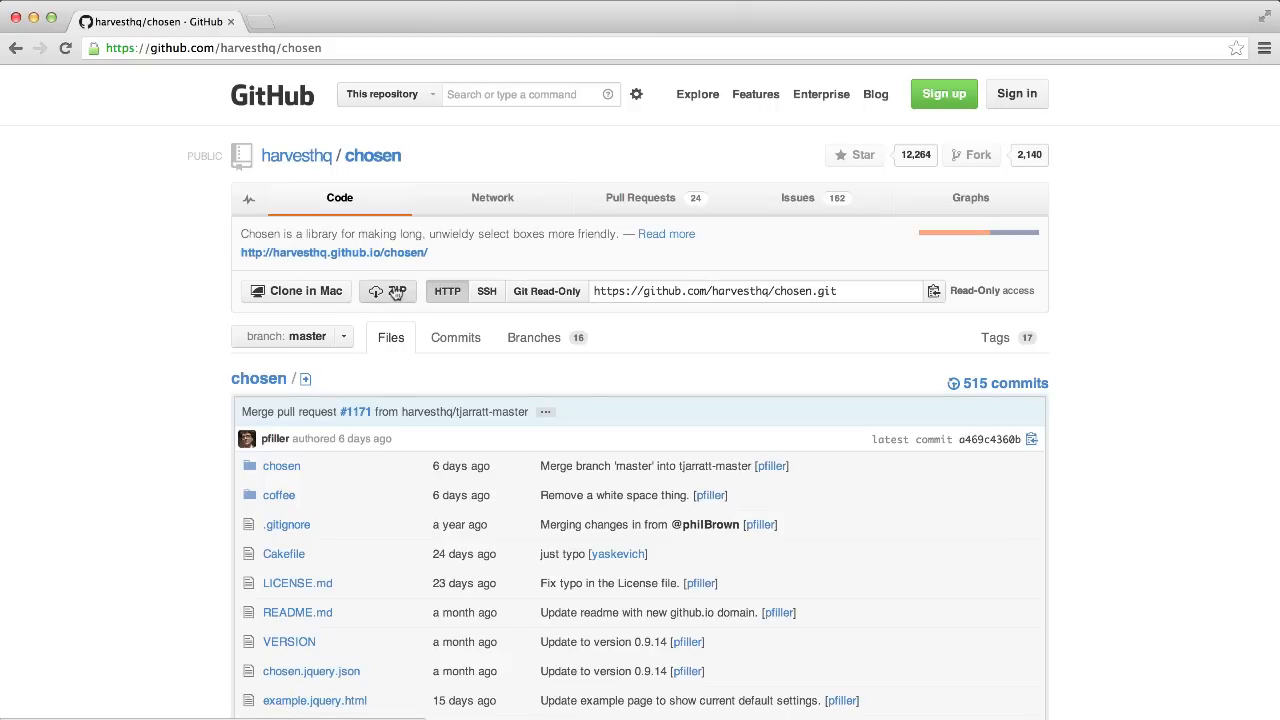
Step: Download the Chosen repository from GitHub as a ZIP and extract it
left_click(388, 292)
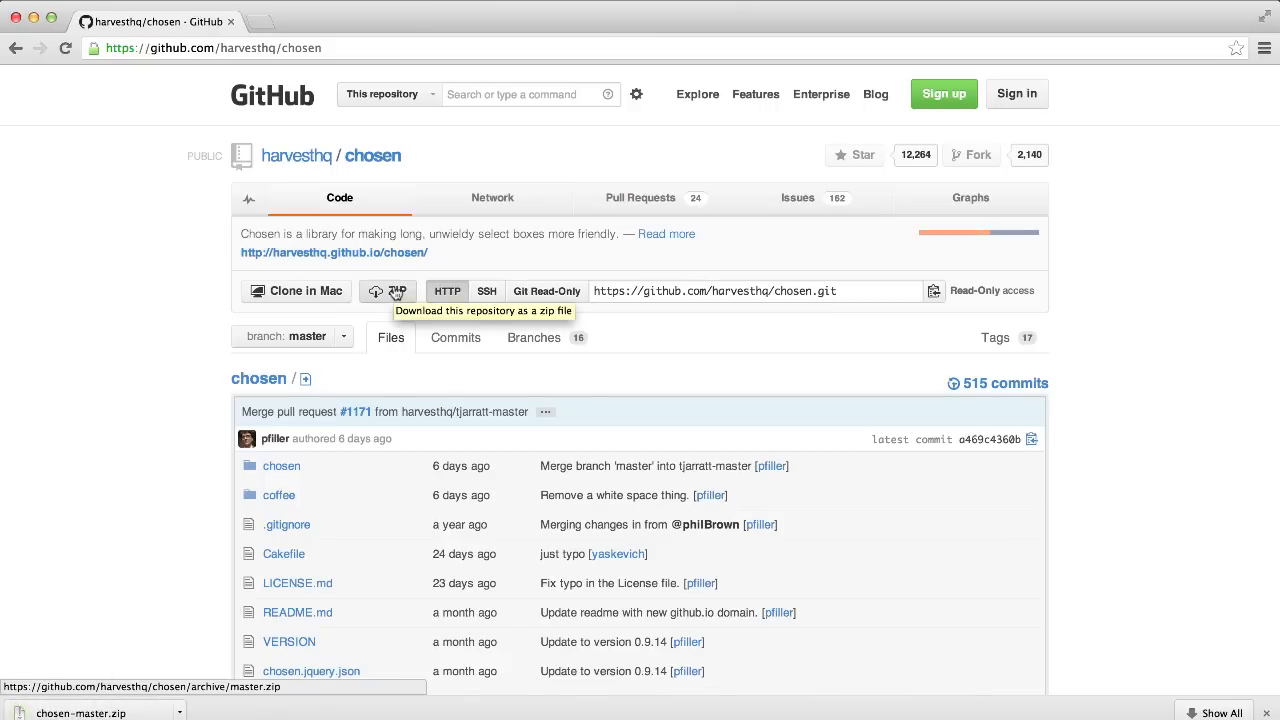
left_click(388, 292)
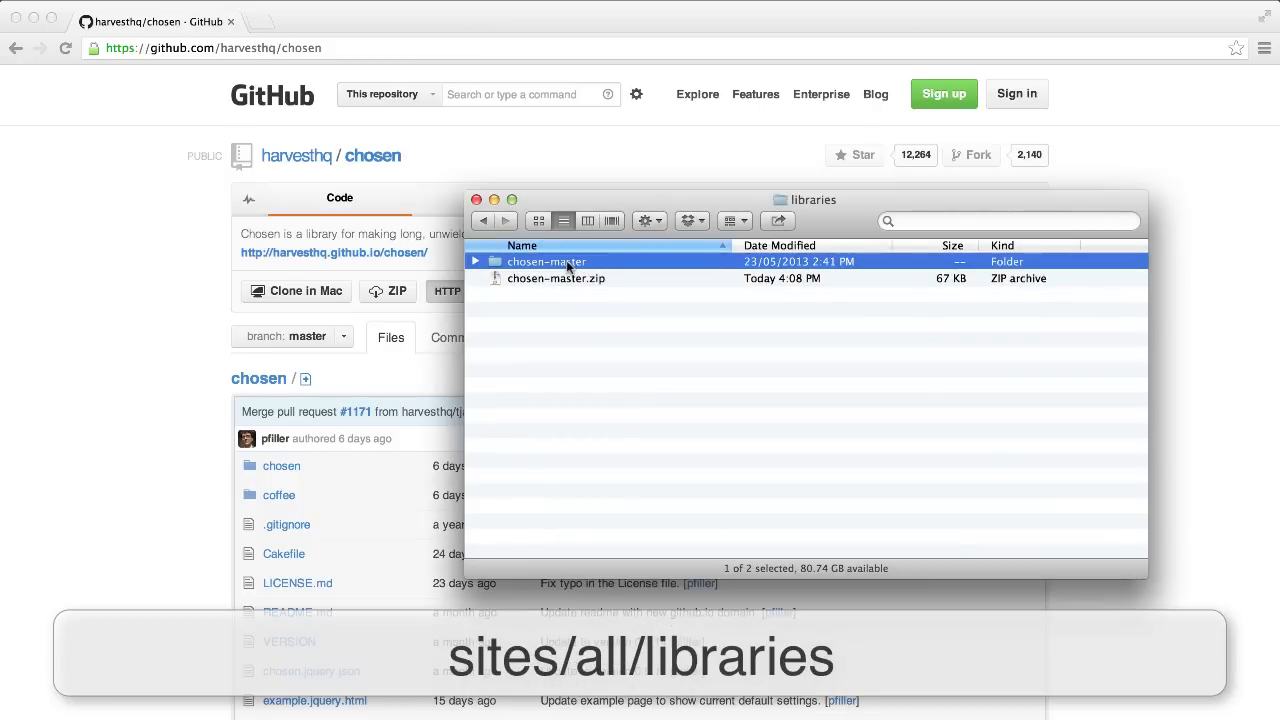
Step: Rename the extracted chosen-master folder to 'chosen' in the libraries folder
double_click(548, 260)
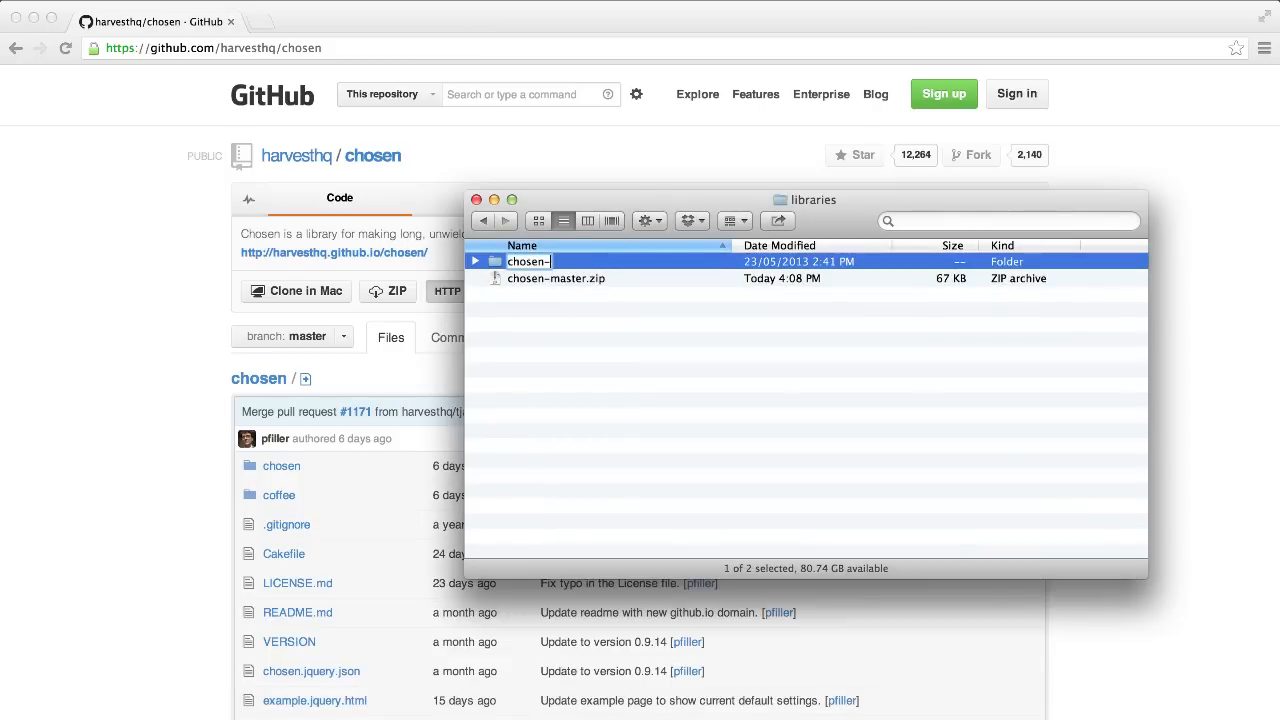
left_click(556, 278)
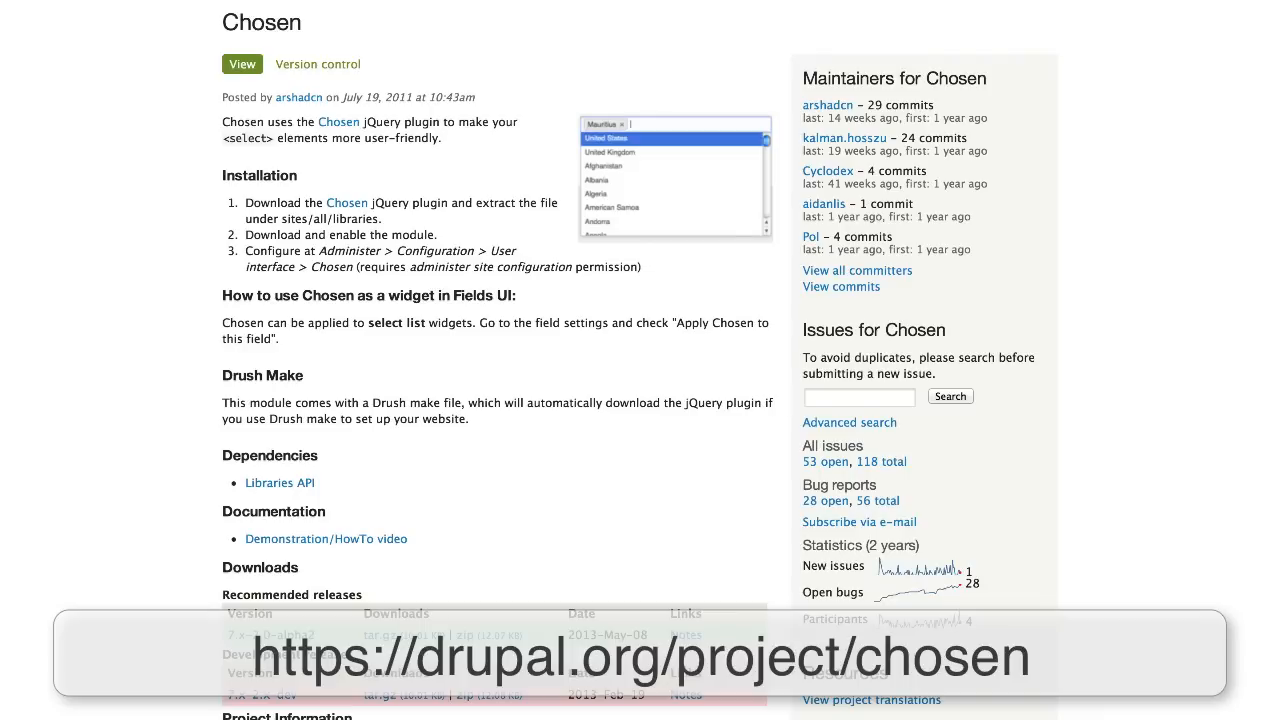
Step: Switch from the Chosen project page to the local Drupal site's front page
left_click(280, 482)
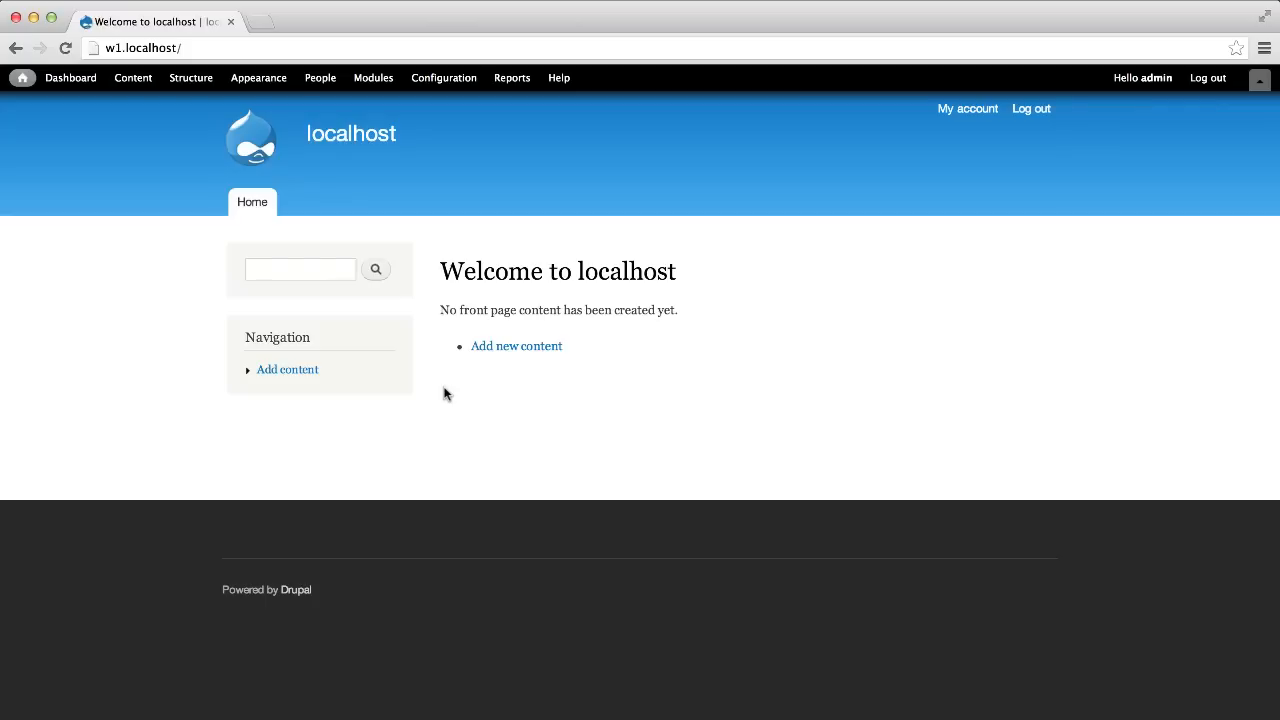
Step: In Configuration > Chosen, set Minimum number of options to 'always apply' and save
left_click(444, 78)
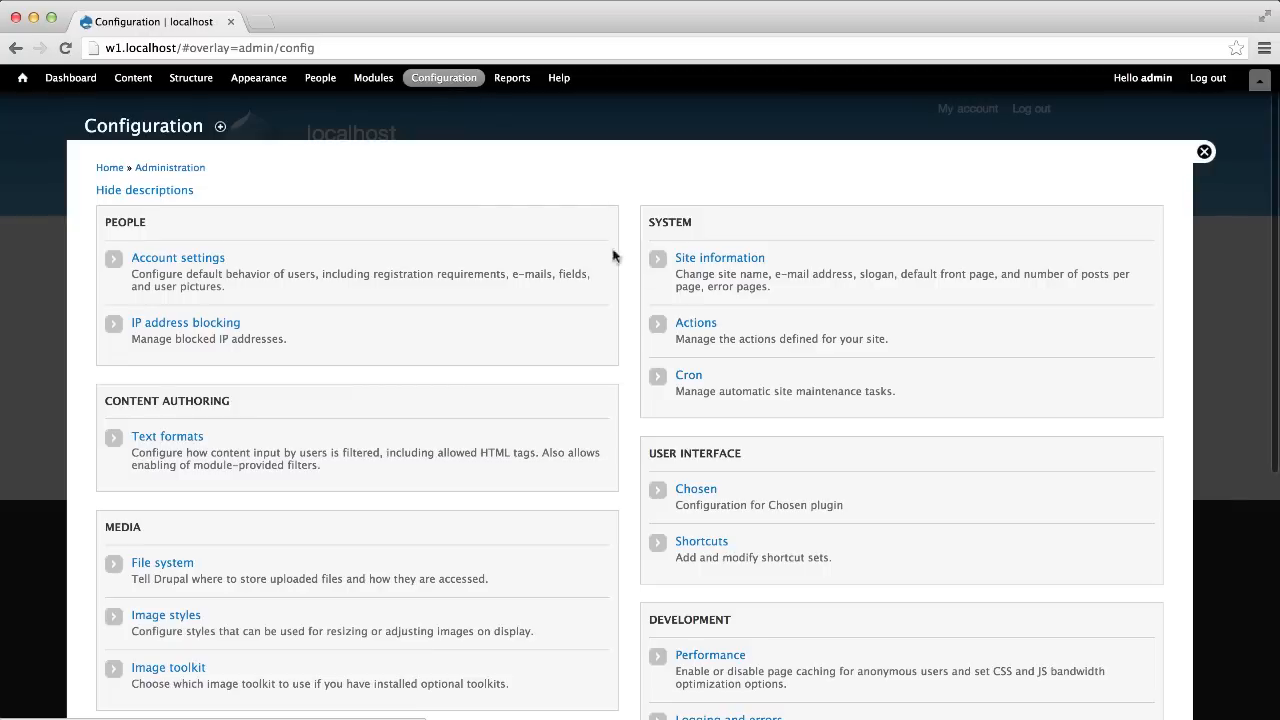
left_click(696, 488)
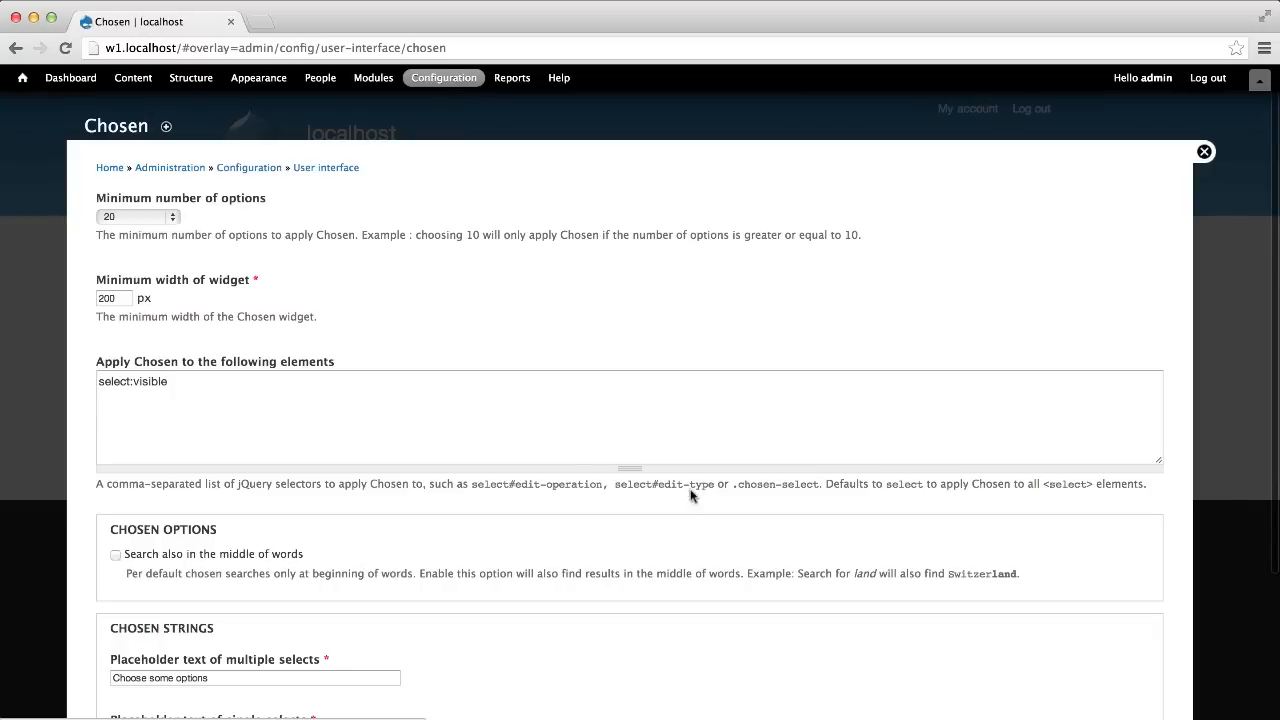
mouse_move(564, 504)
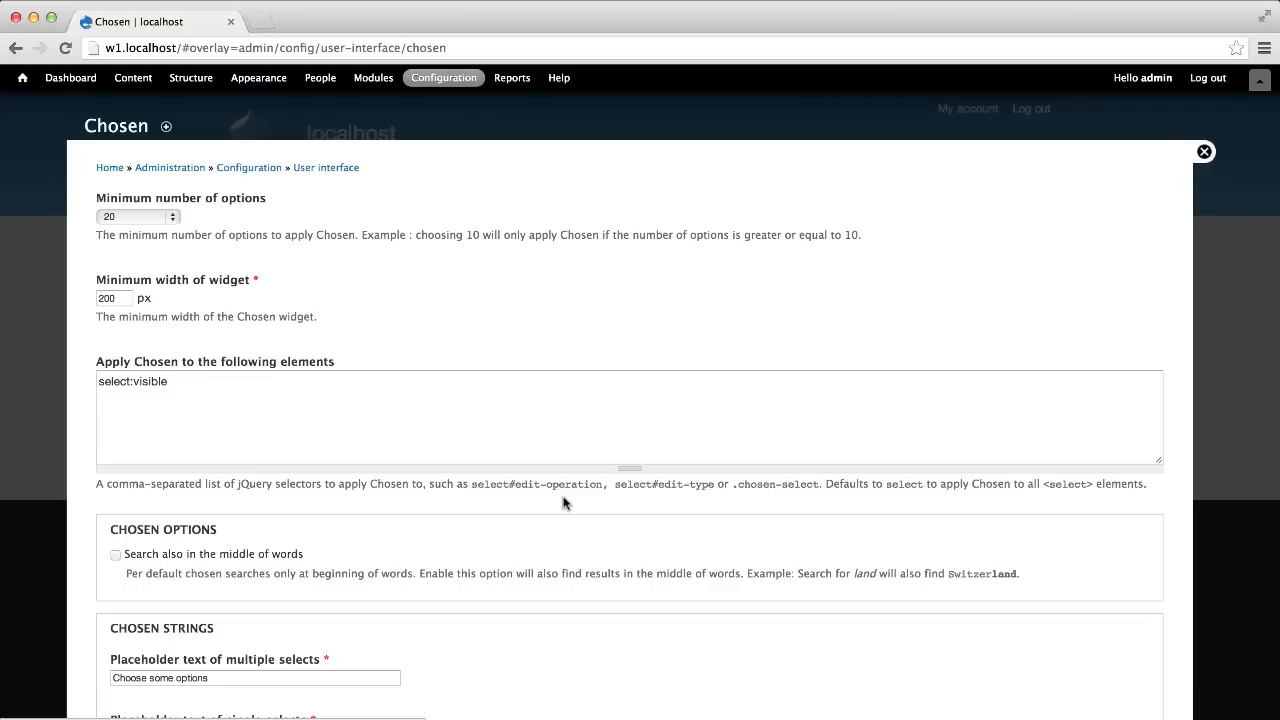
mouse_move(416, 504)
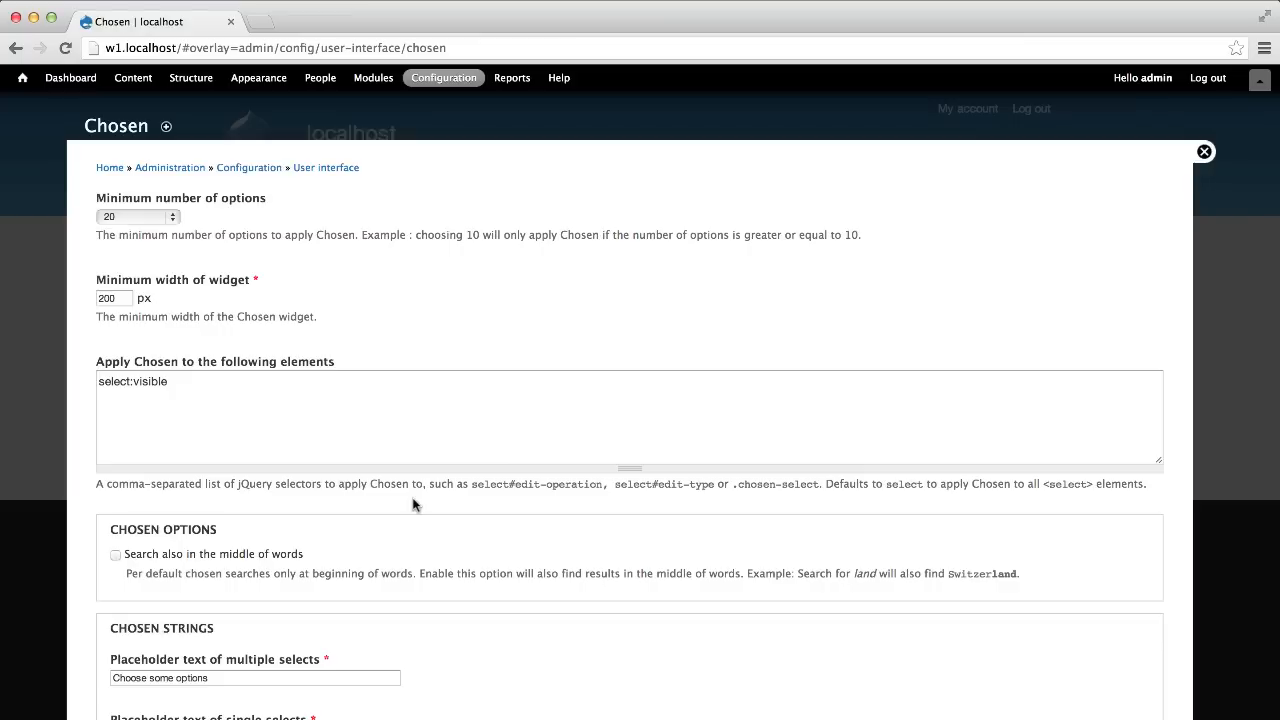
mouse_move(380, 498)
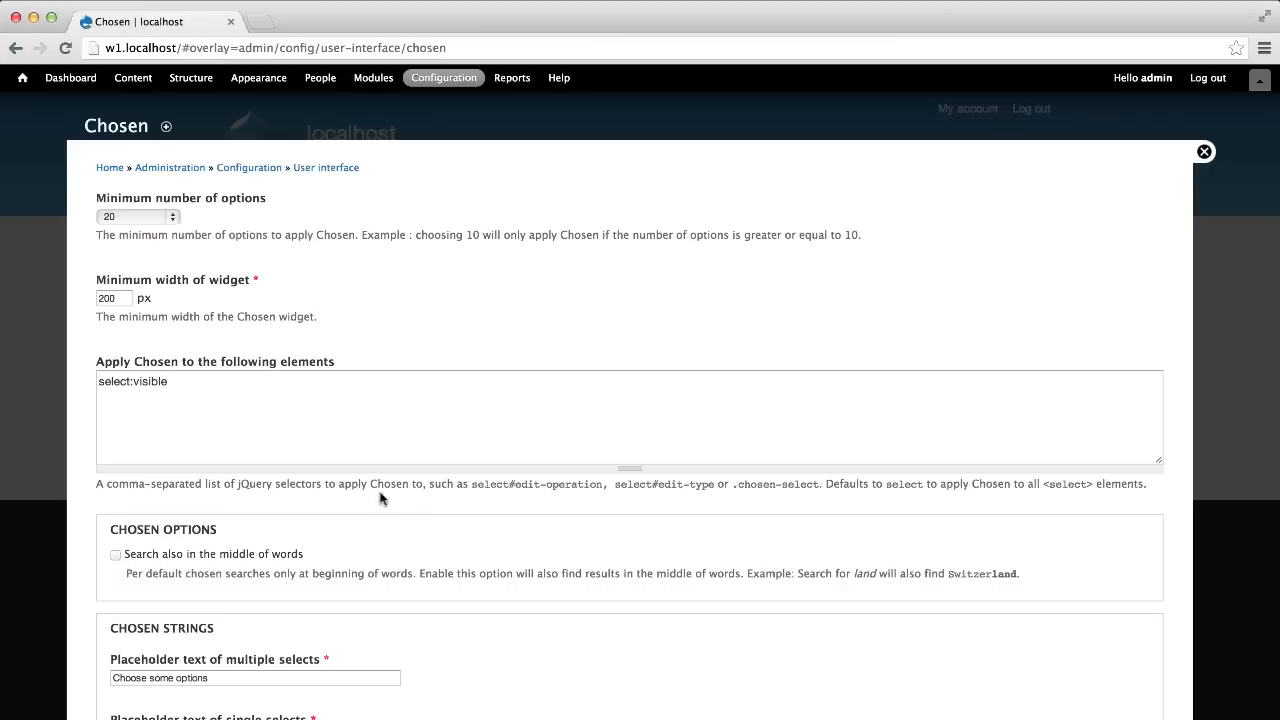
left_click(136, 216)
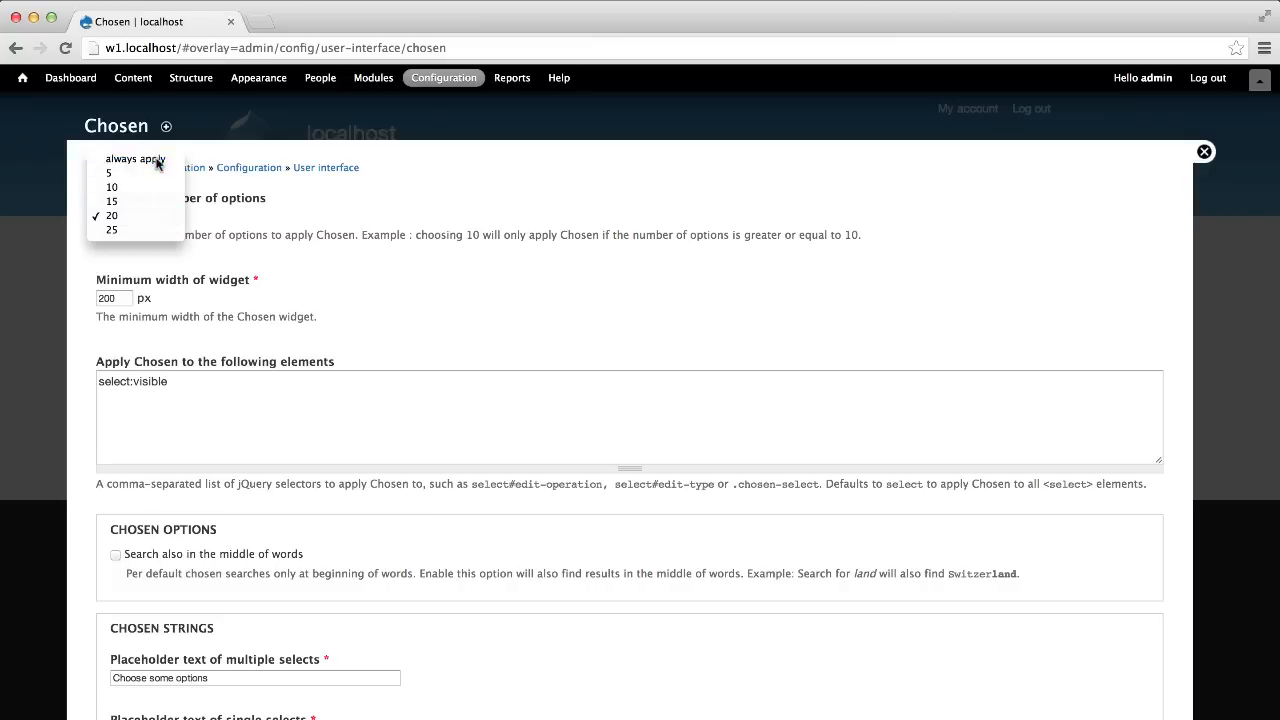
scroll("down", 3)
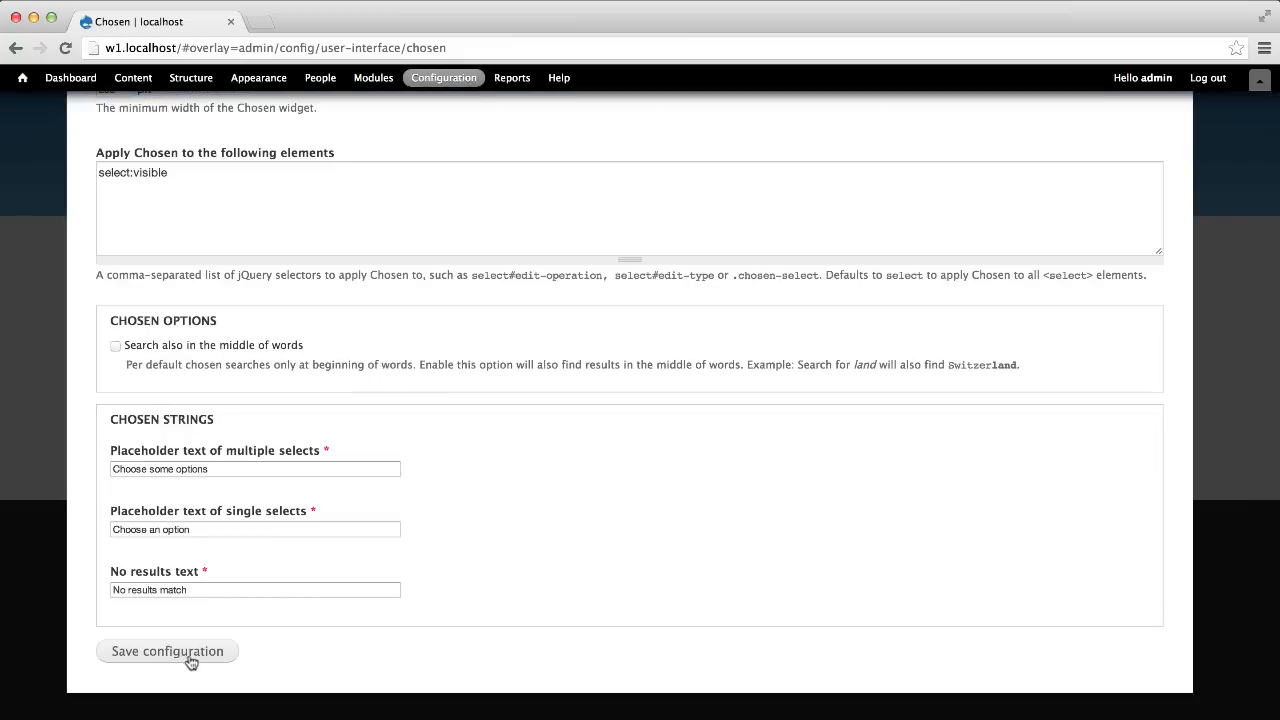
left_click(168, 652)
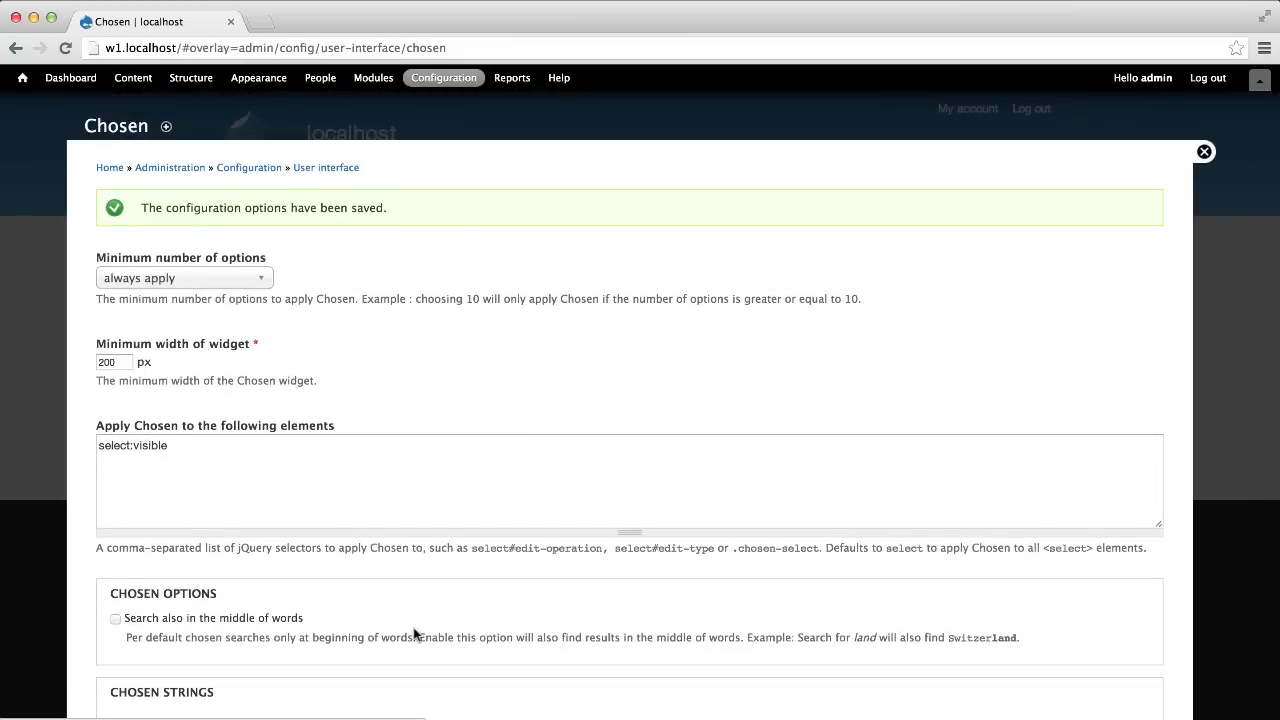
left_click(132, 76)
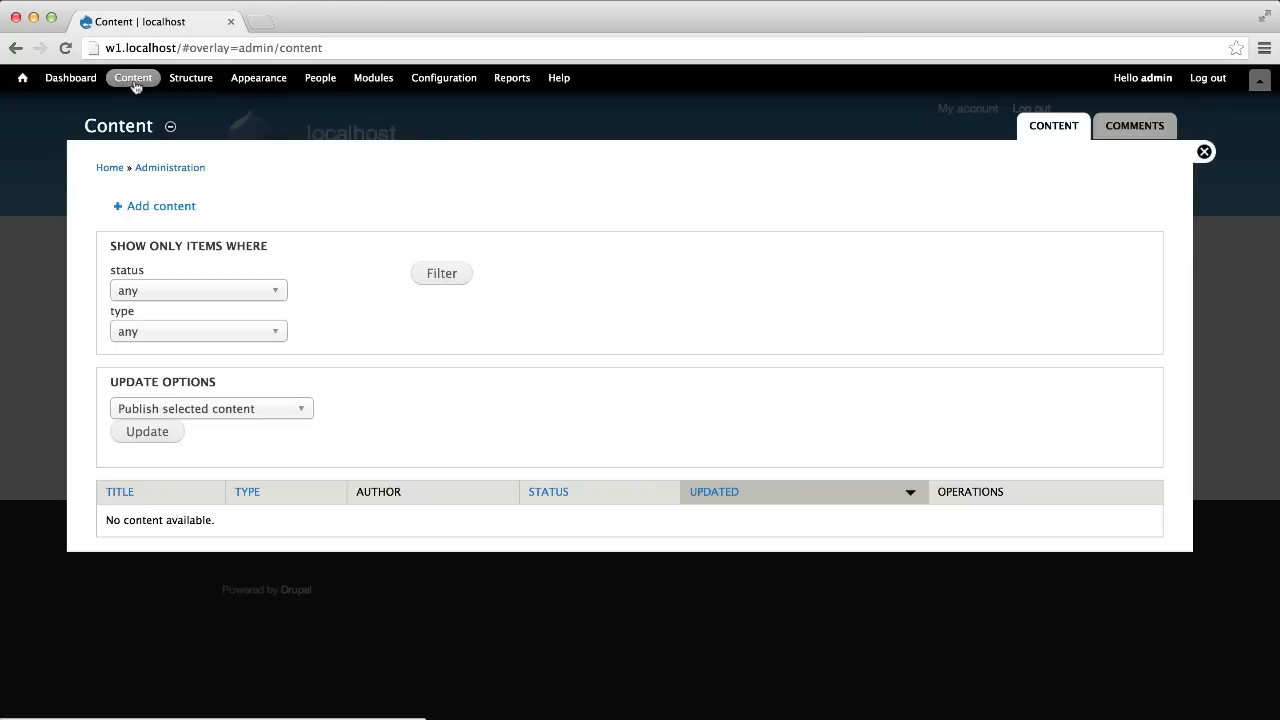
mouse_move(340, 414)
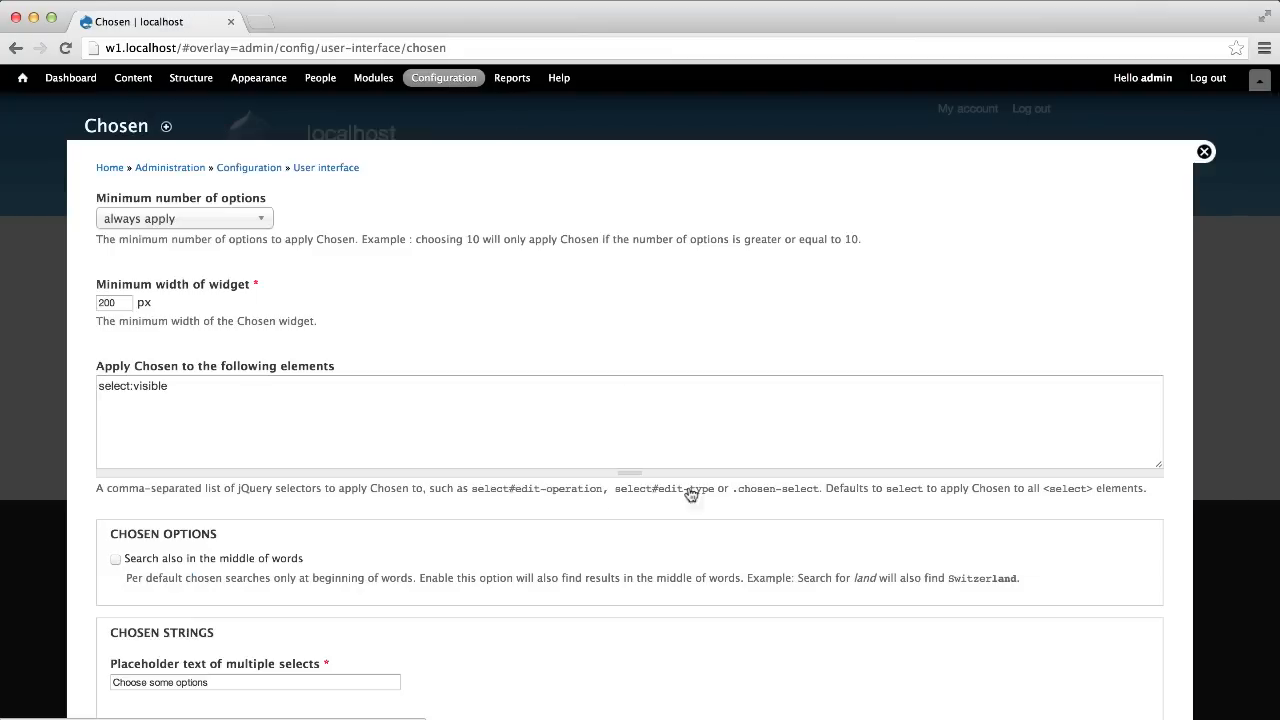
Step: Apply Chosen only to select#edit-operation and save the configuration
type("select#edit-operation")
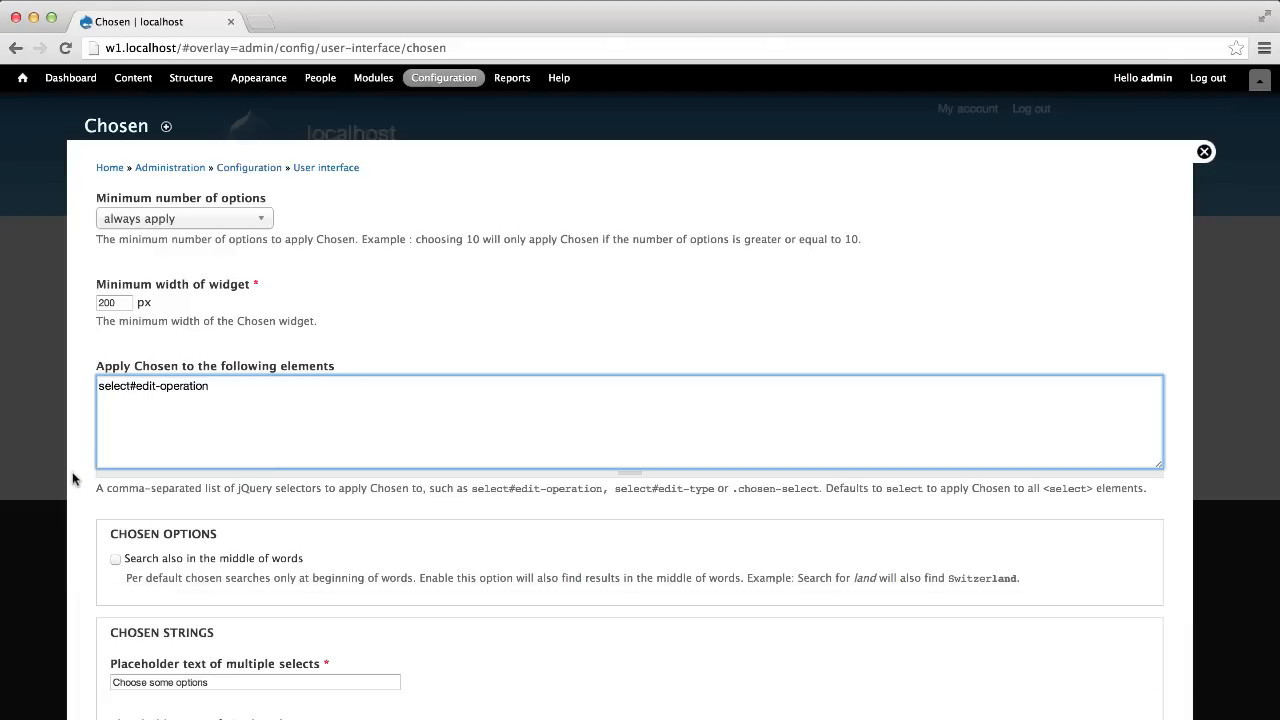
scroll("down", 3)
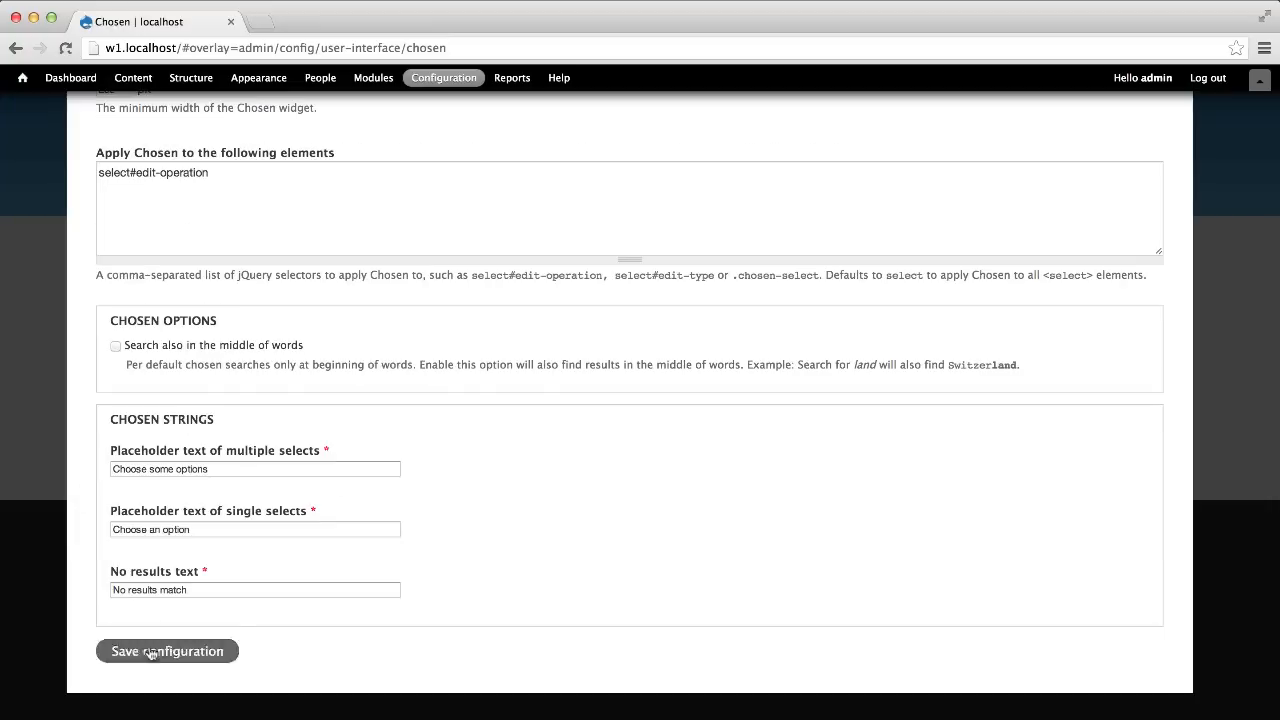
left_click(168, 652)
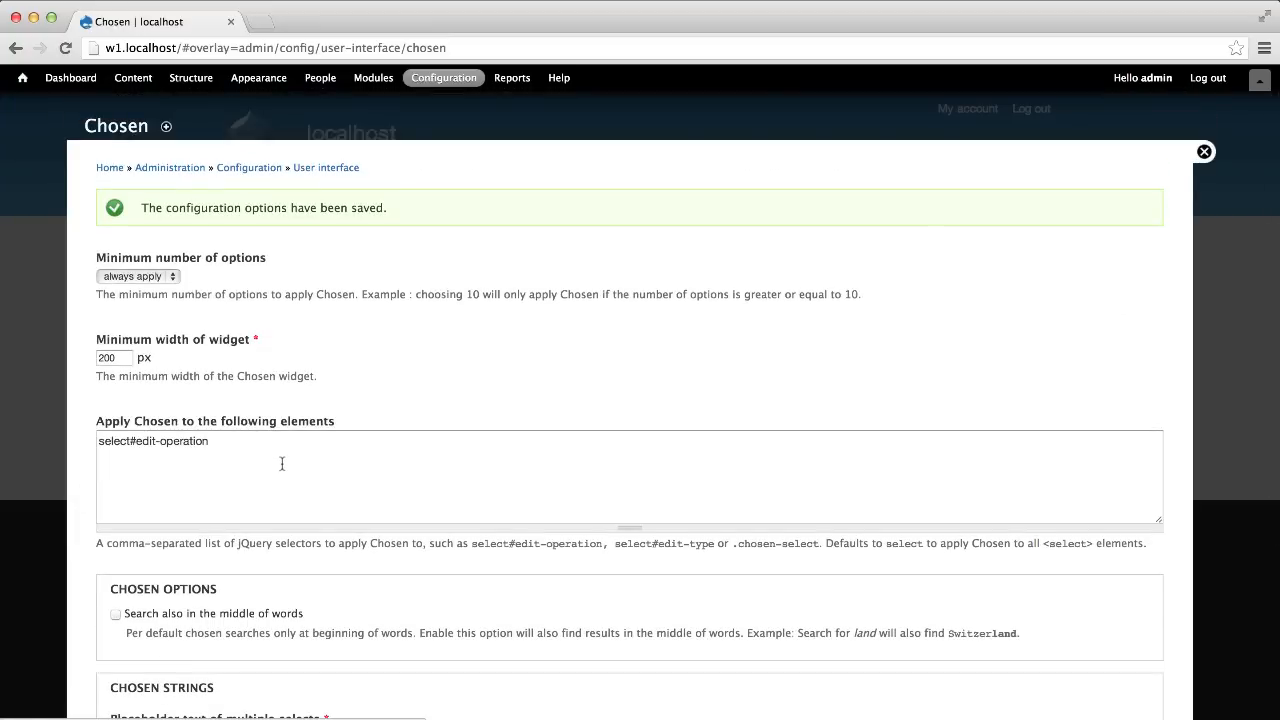
mouse_move(144, 100)
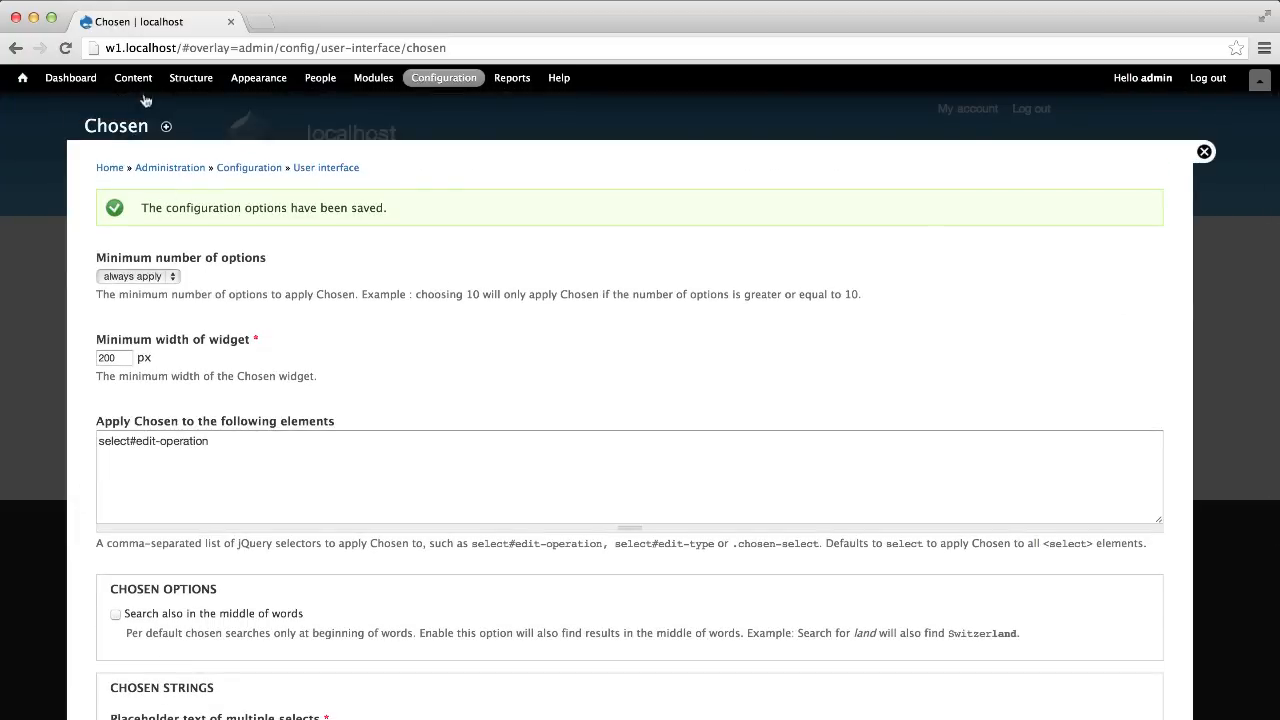
Step: Check the Content page's update-options list, then go to the Configuration overview
left_click(132, 76)
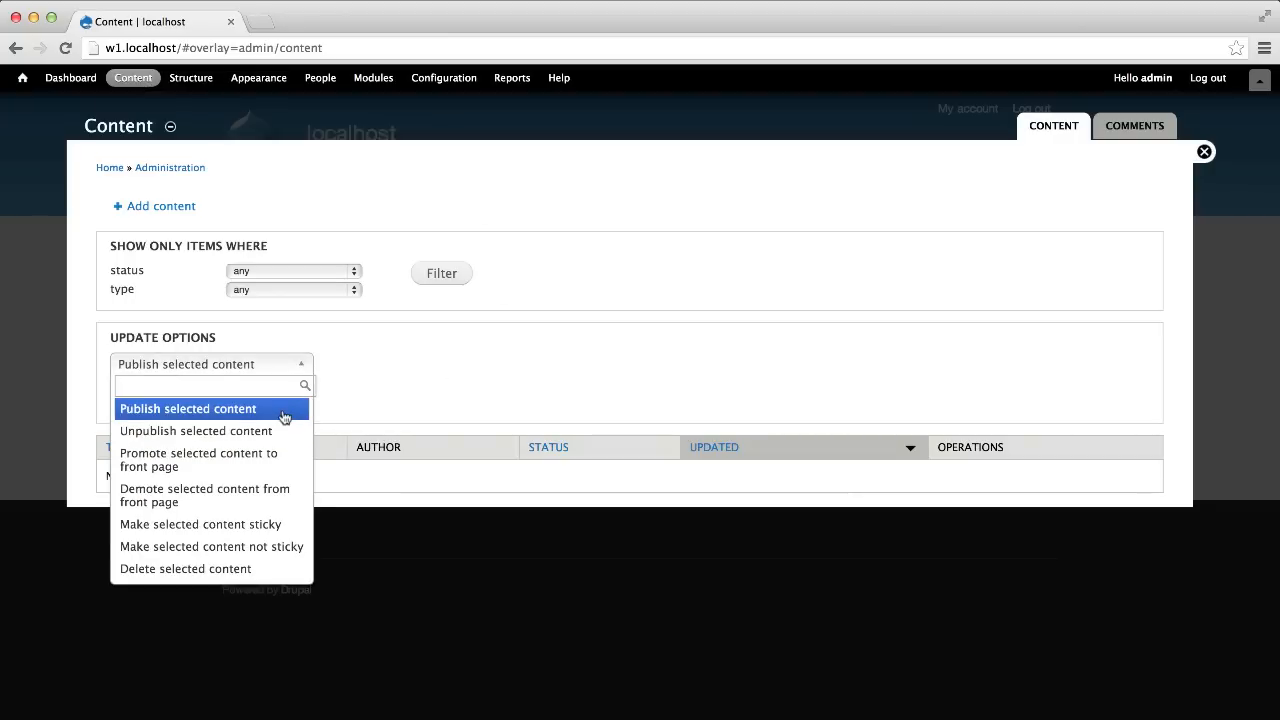
left_click(188, 408)
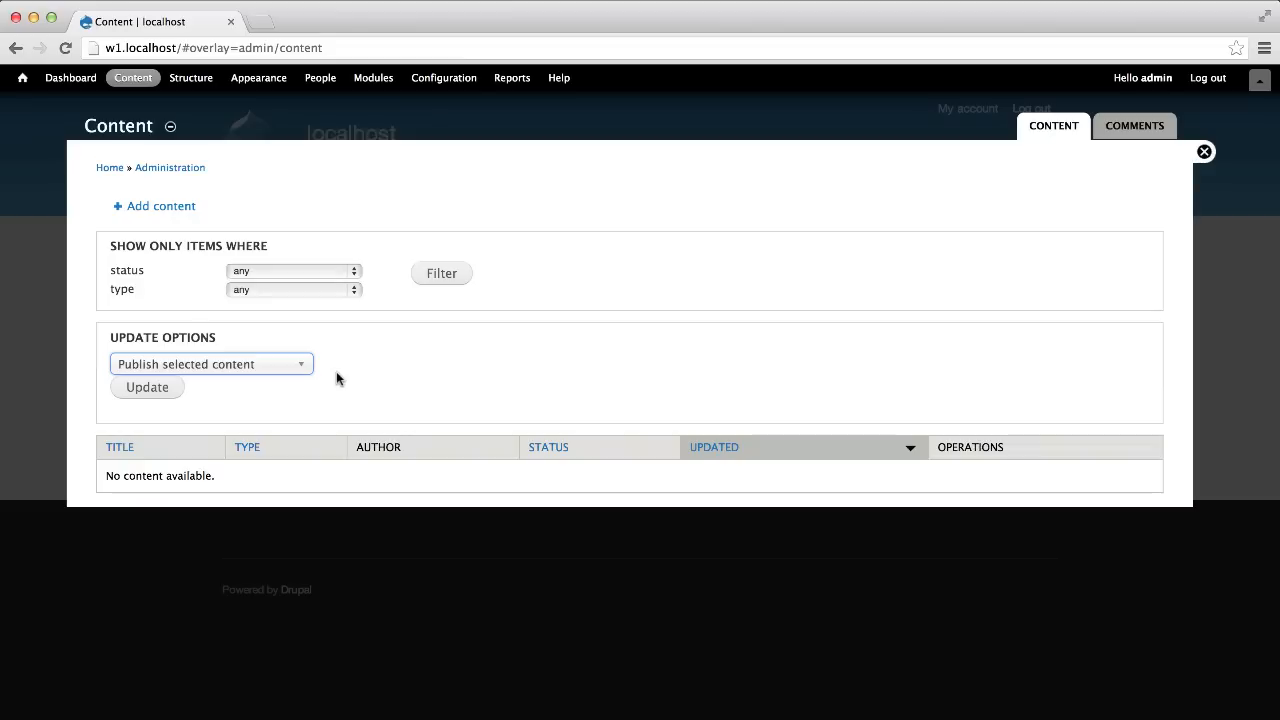
left_click(444, 78)
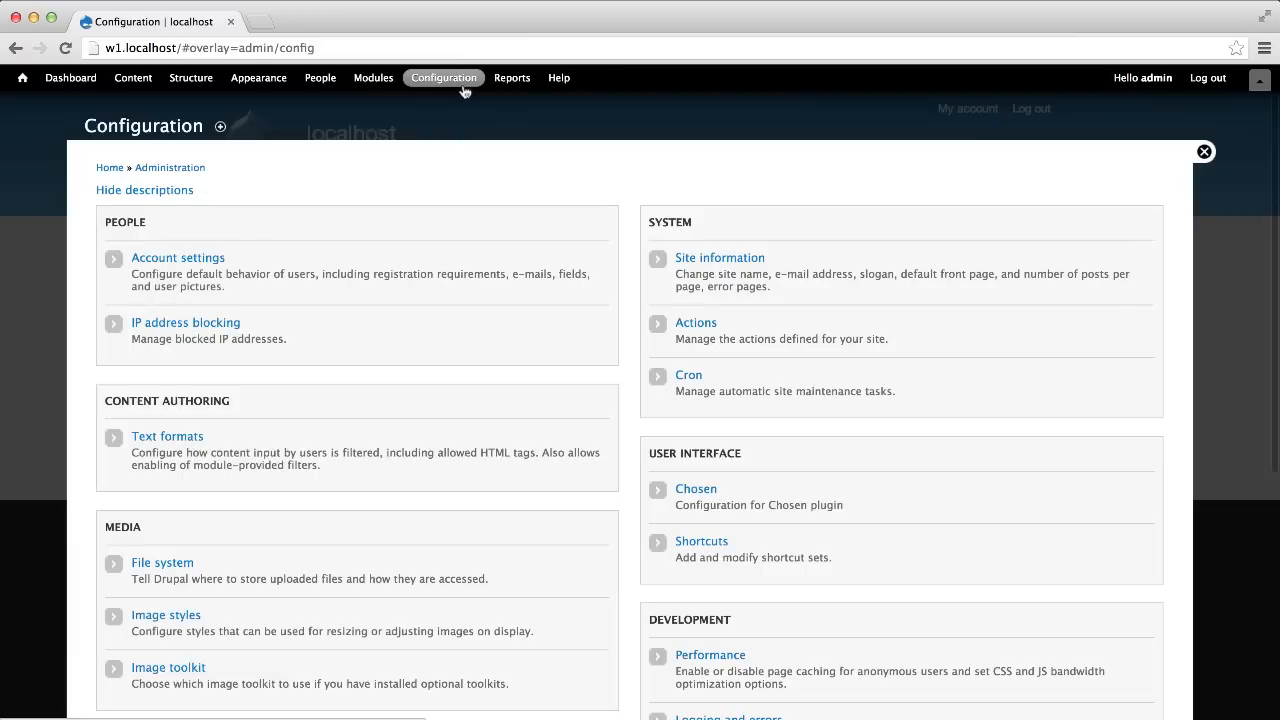
Step: Apply Chosen to select:visible in its settings and save the configuration
left_click(696, 488)
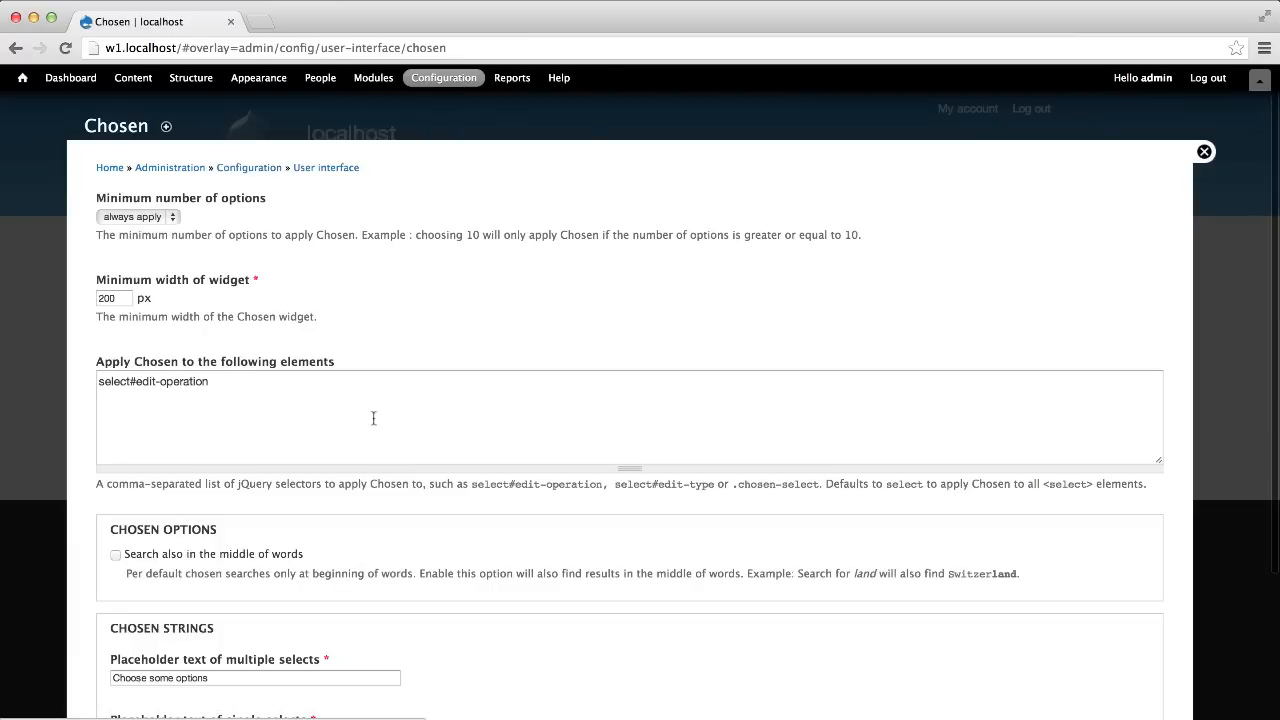
type("select:visible")
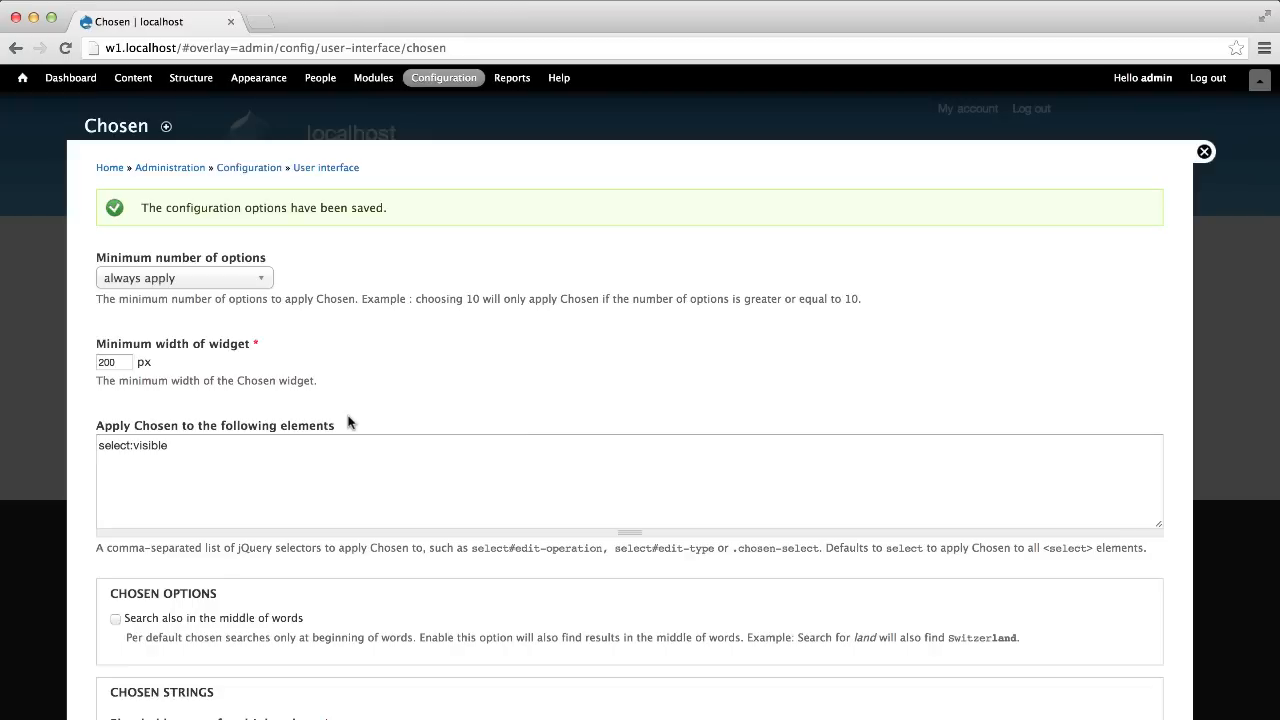
mouse_move(350, 414)
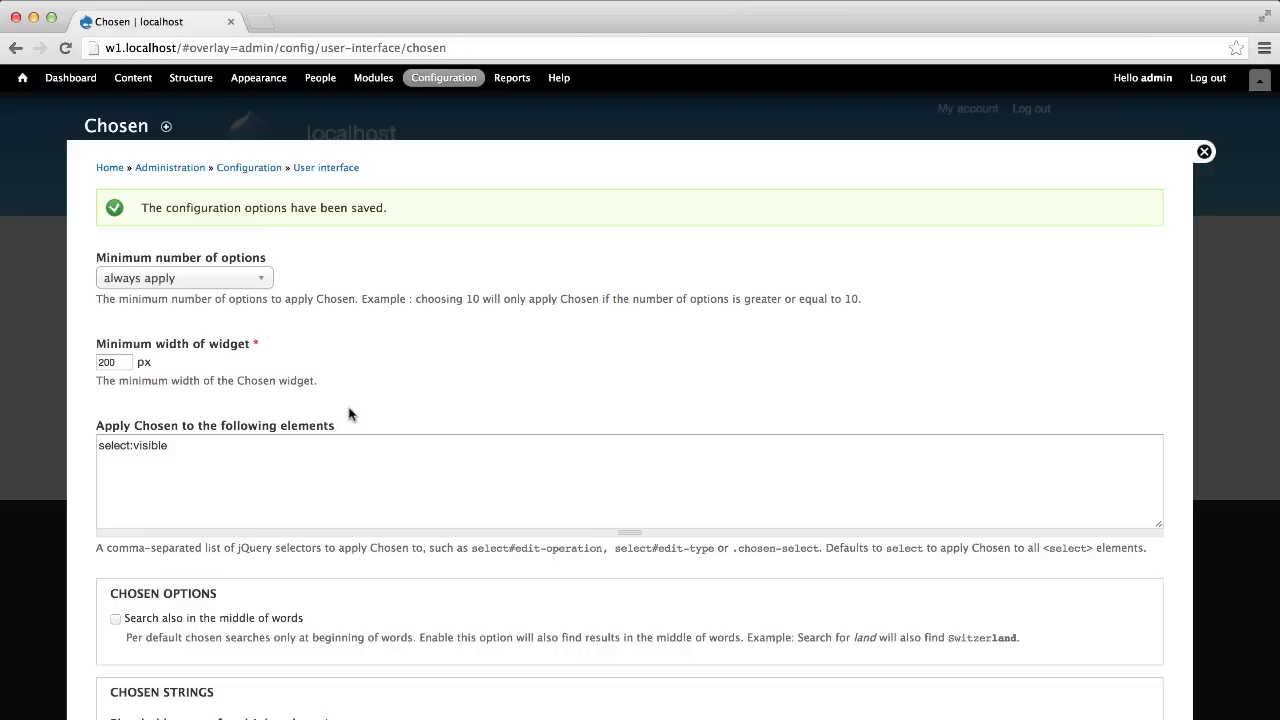
left_click(184, 278)
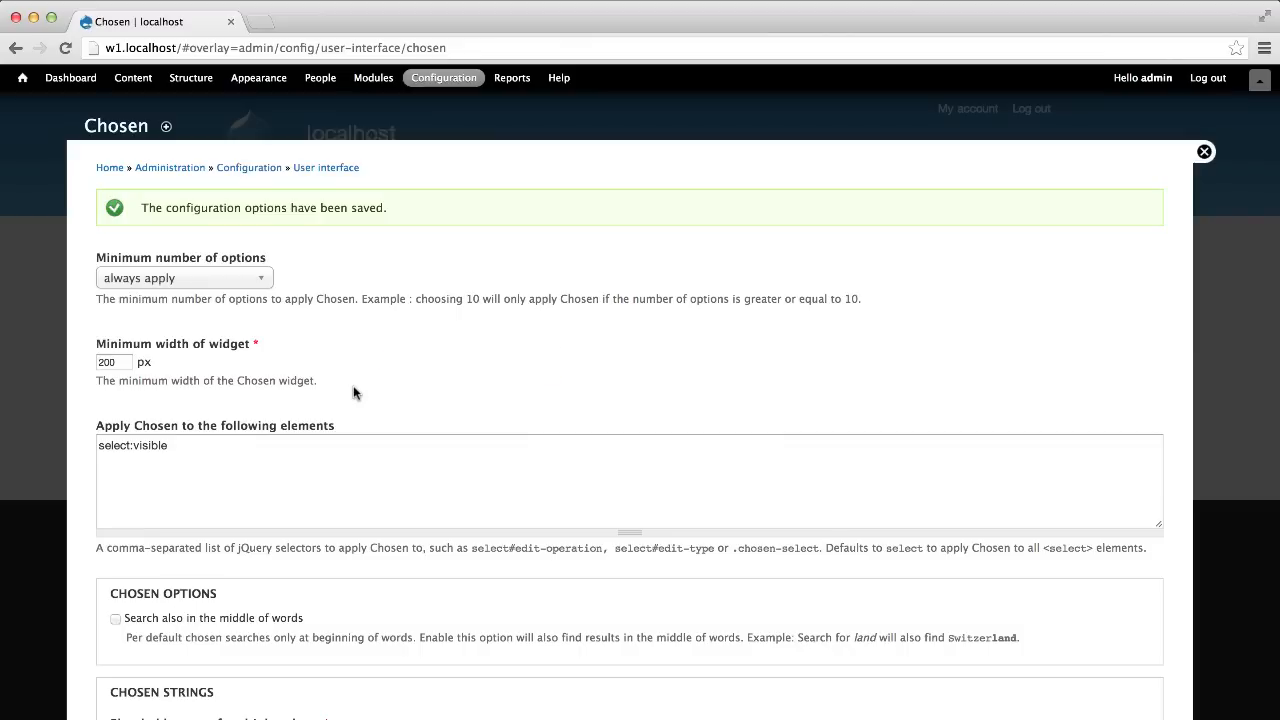
scroll("down", 3)
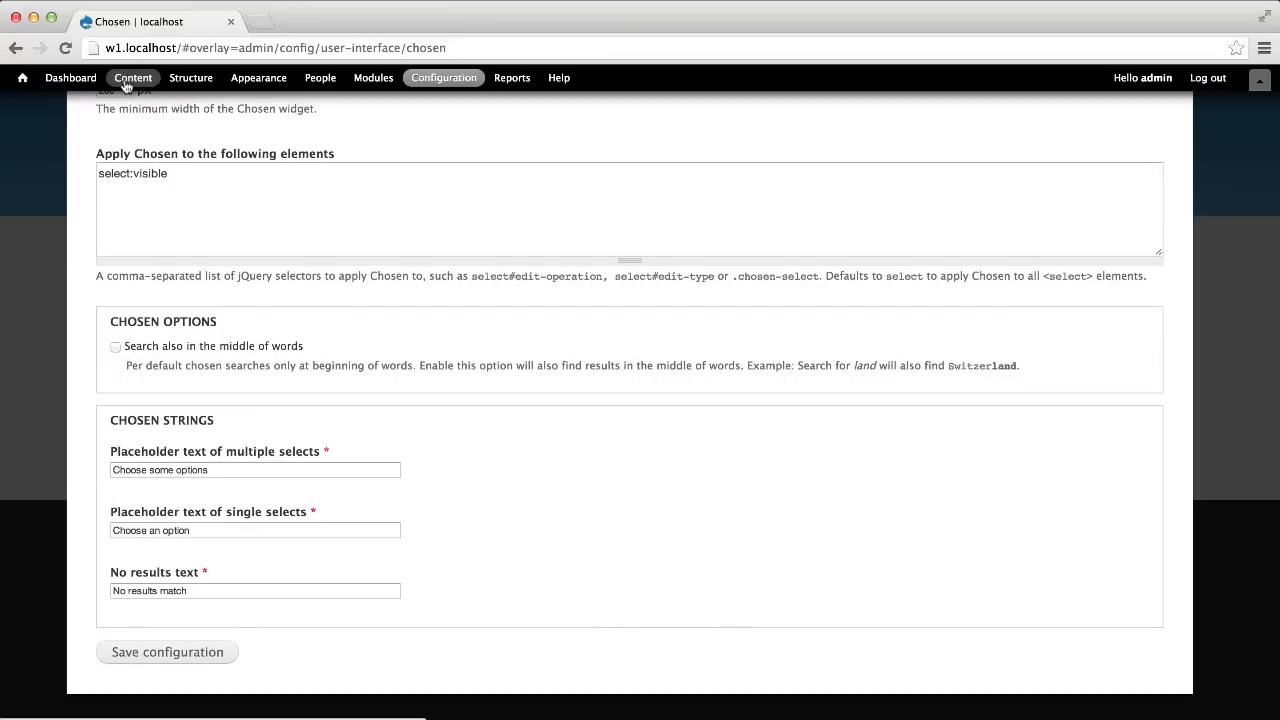
Step: Start a new Article via Content > Add content to inspect its Tags field
left_click(132, 76)
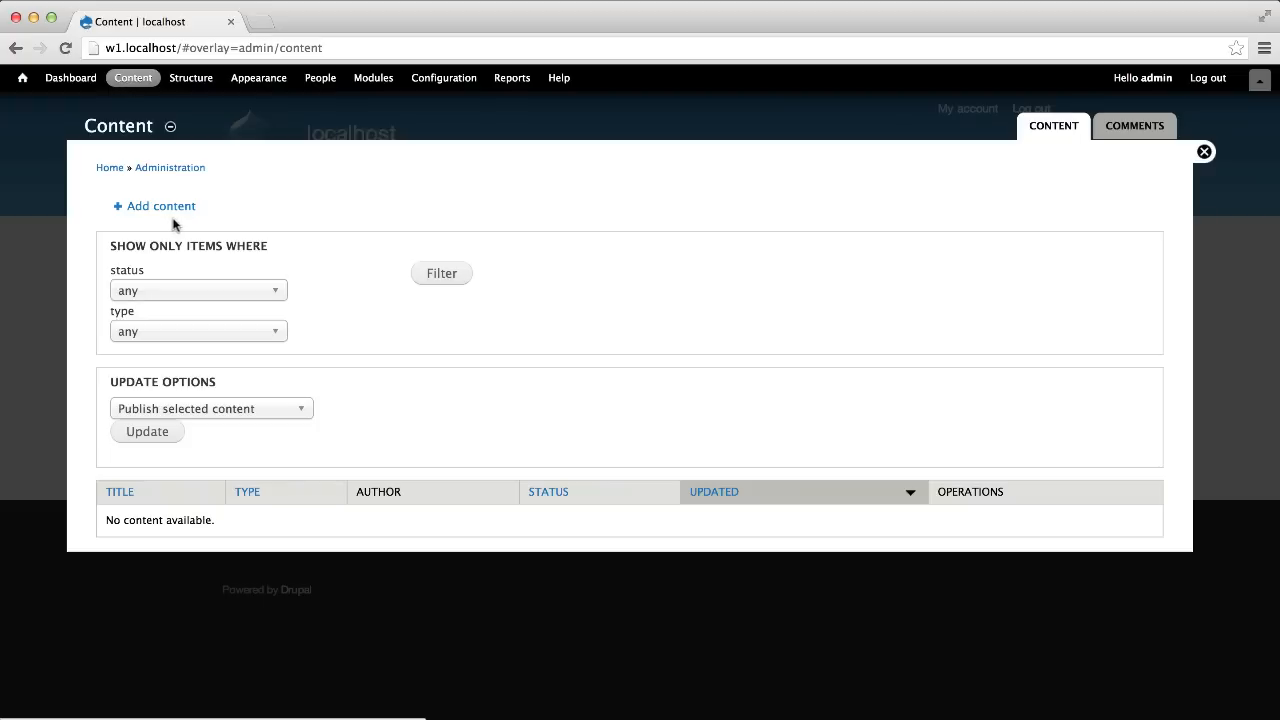
left_click(160, 206)
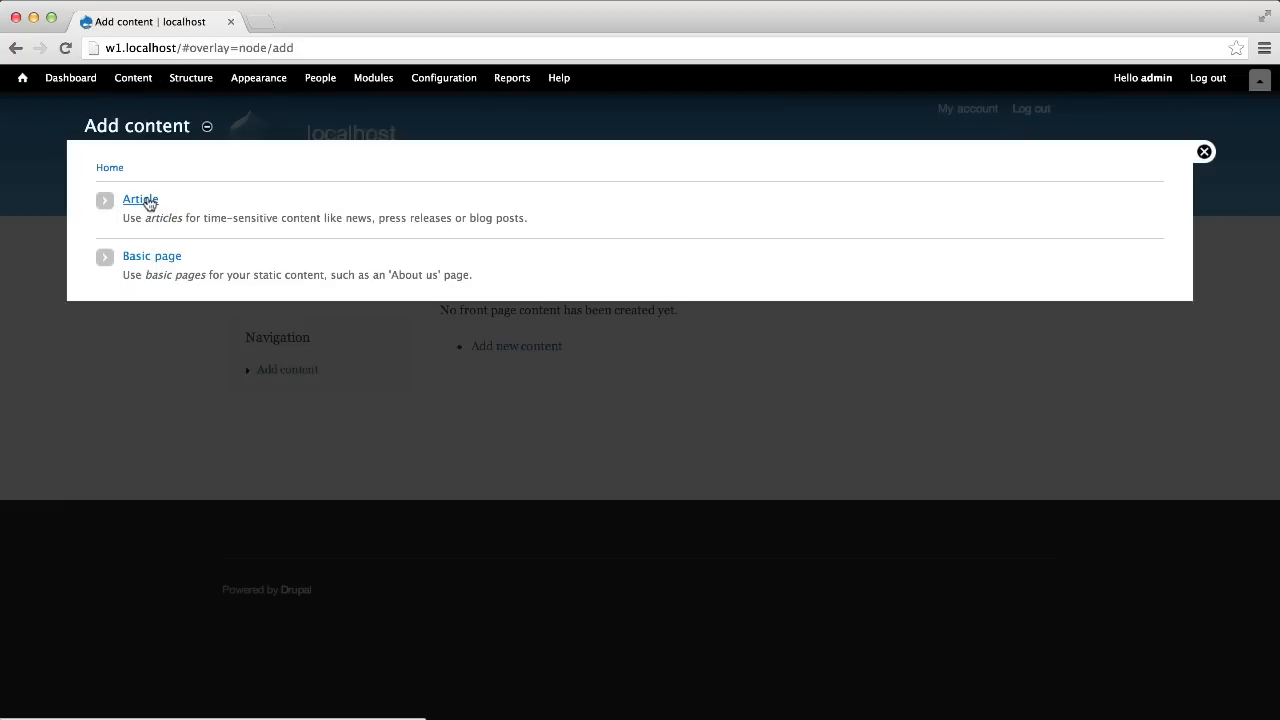
left_click(140, 200)
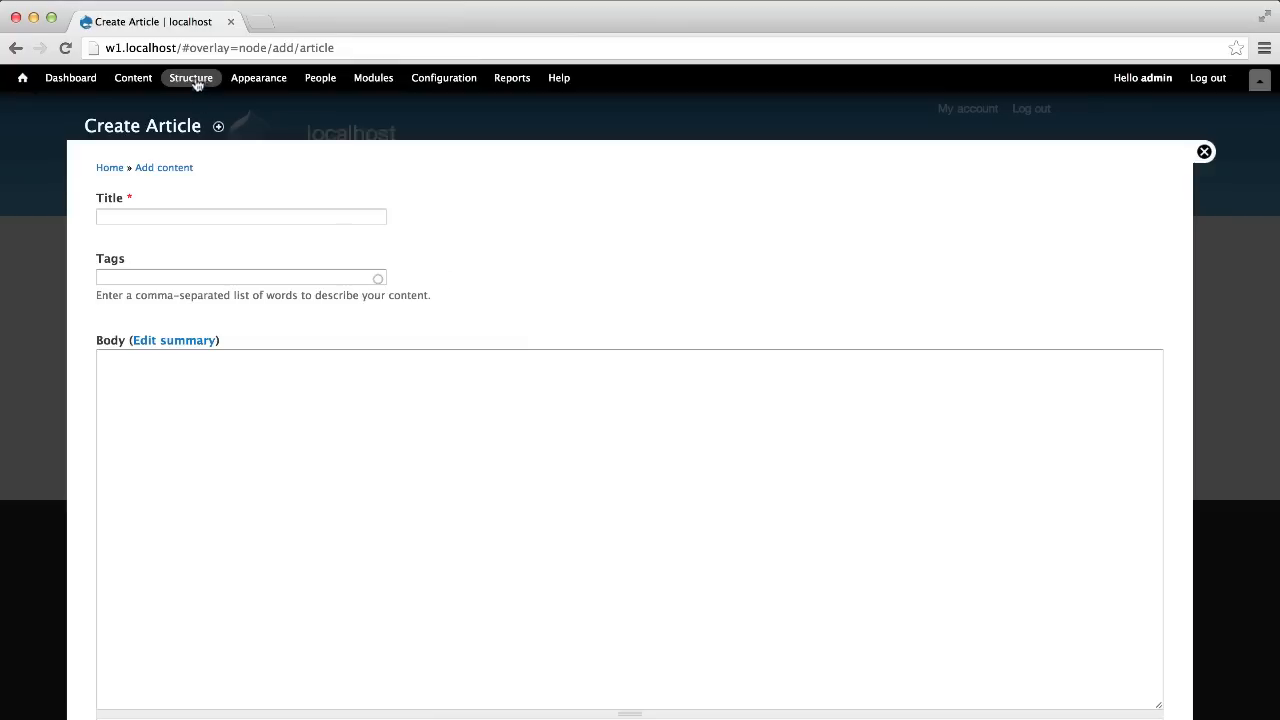
Step: Reach the Article content type's Tags field settings via Structure > Content types
left_click(190, 76)
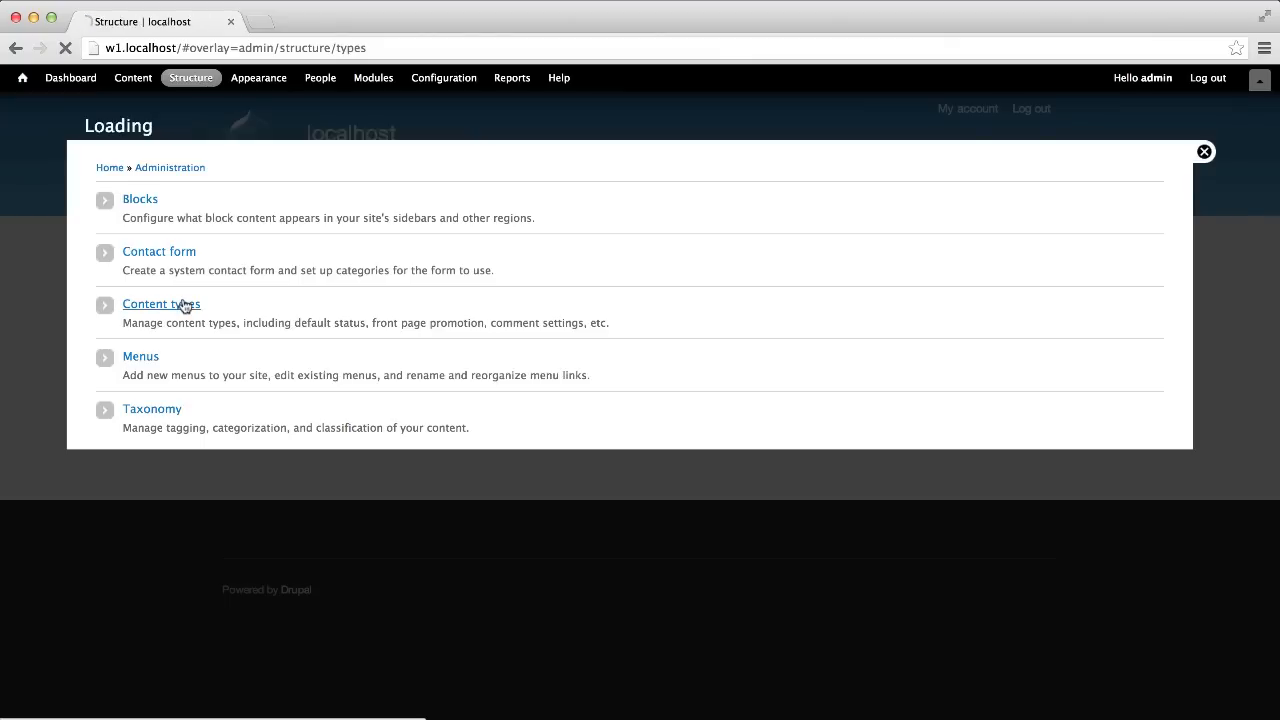
left_click(160, 304)
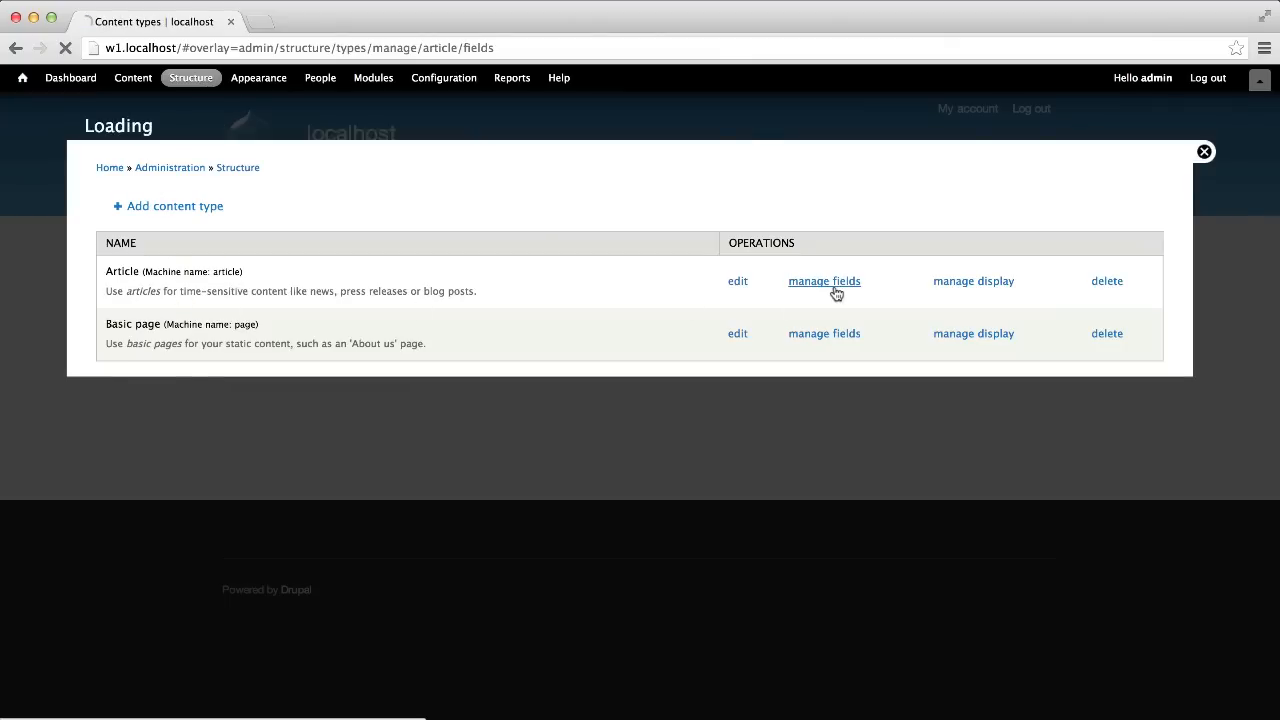
left_click(824, 280)
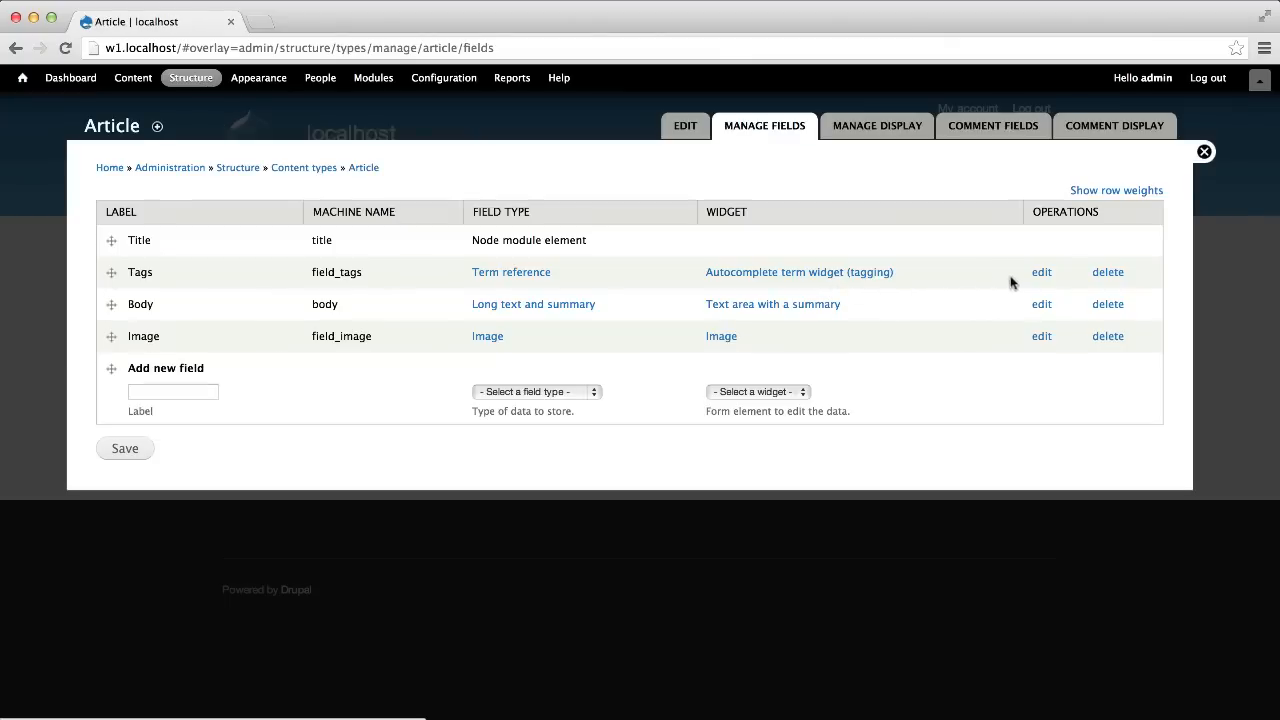
left_click(1040, 272)
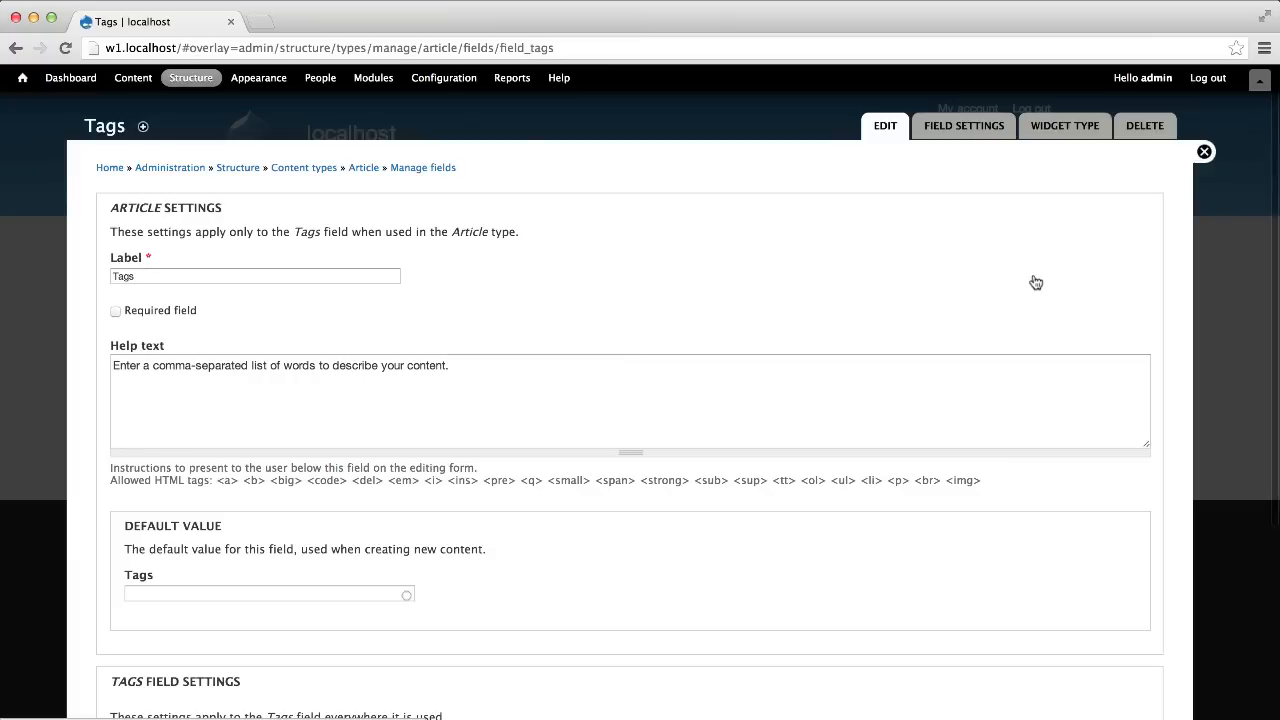
mouse_move(1040, 148)
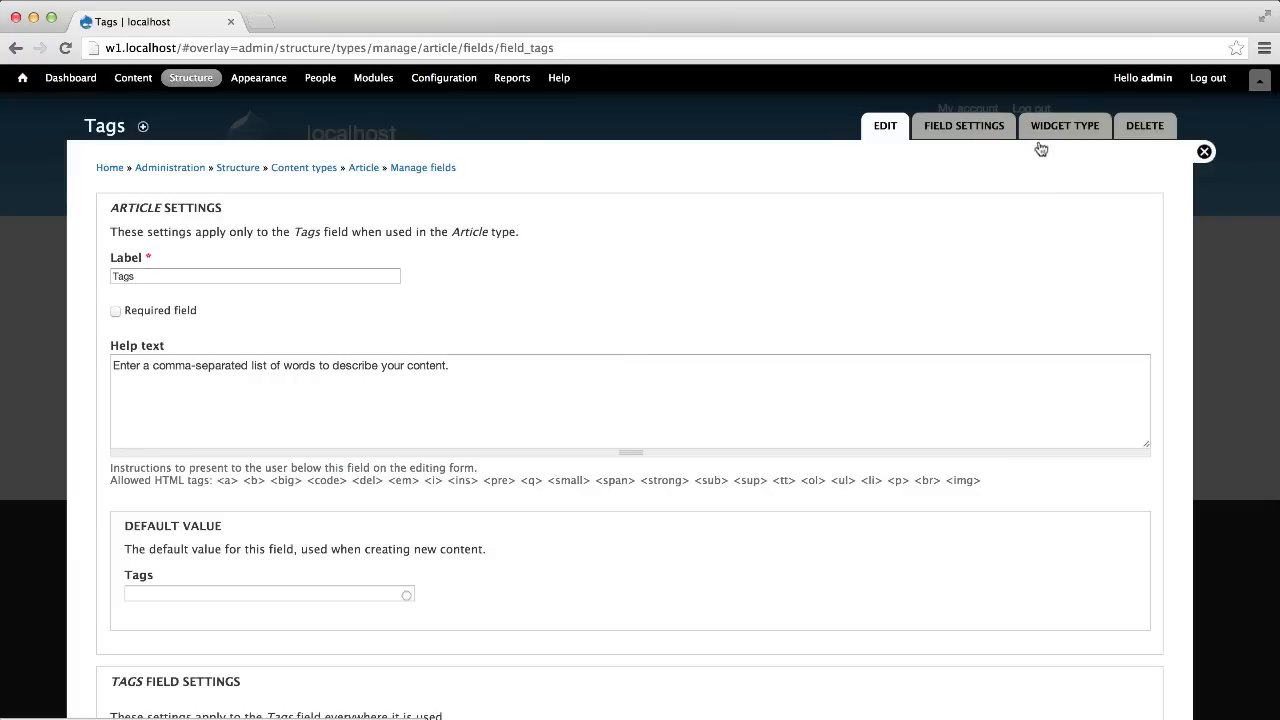
Step: Switch the Tags widget type to Select list and confirm with Continue
left_click(1064, 124)
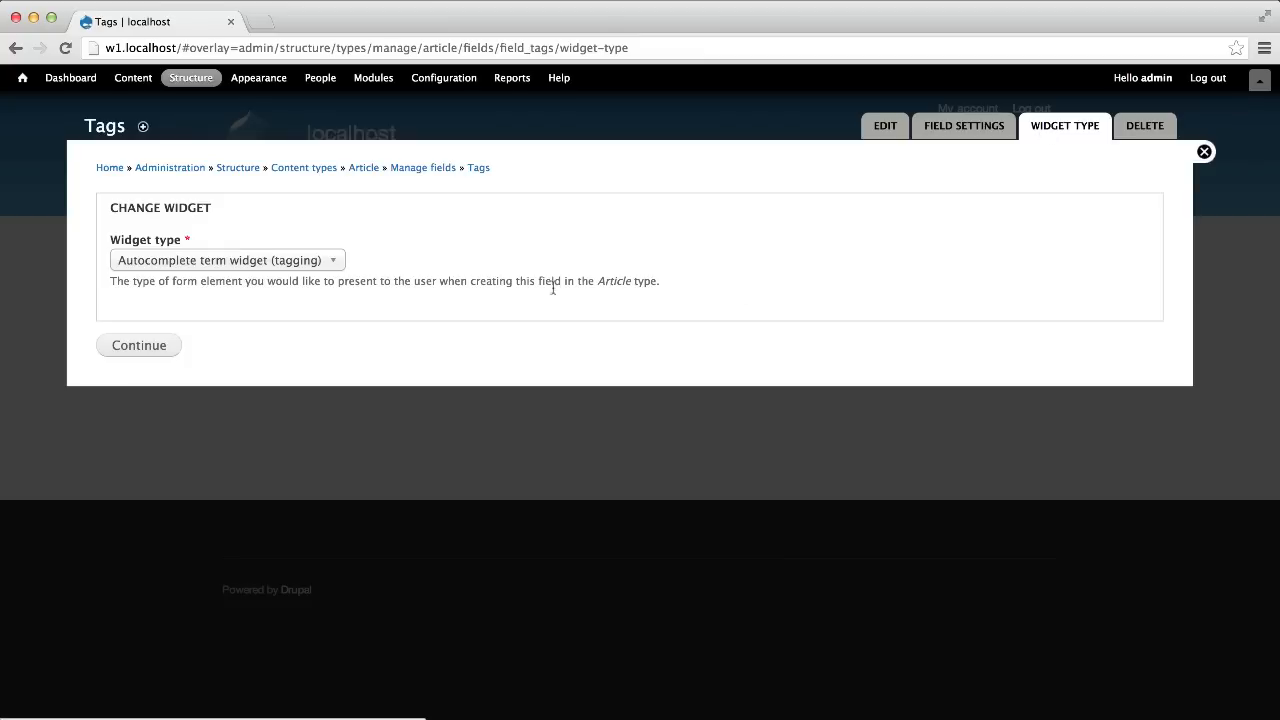
left_click(222, 260)
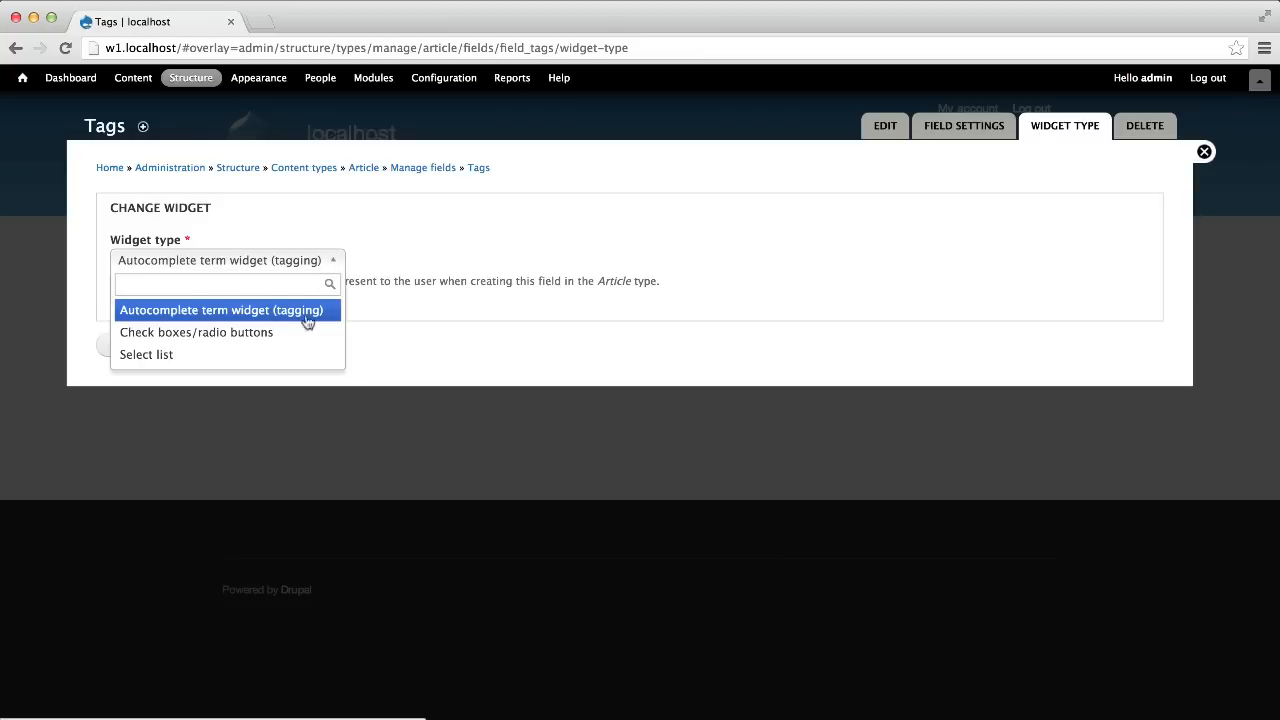
left_click(146, 354)
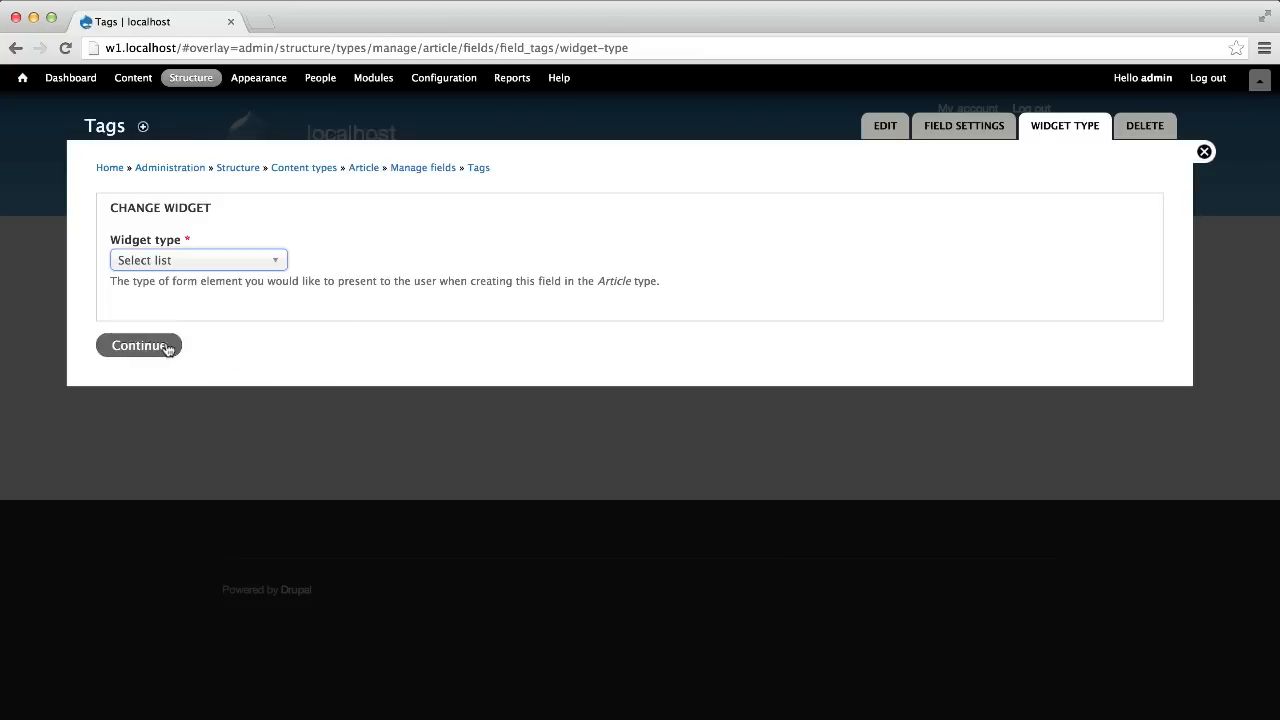
left_click(138, 344)
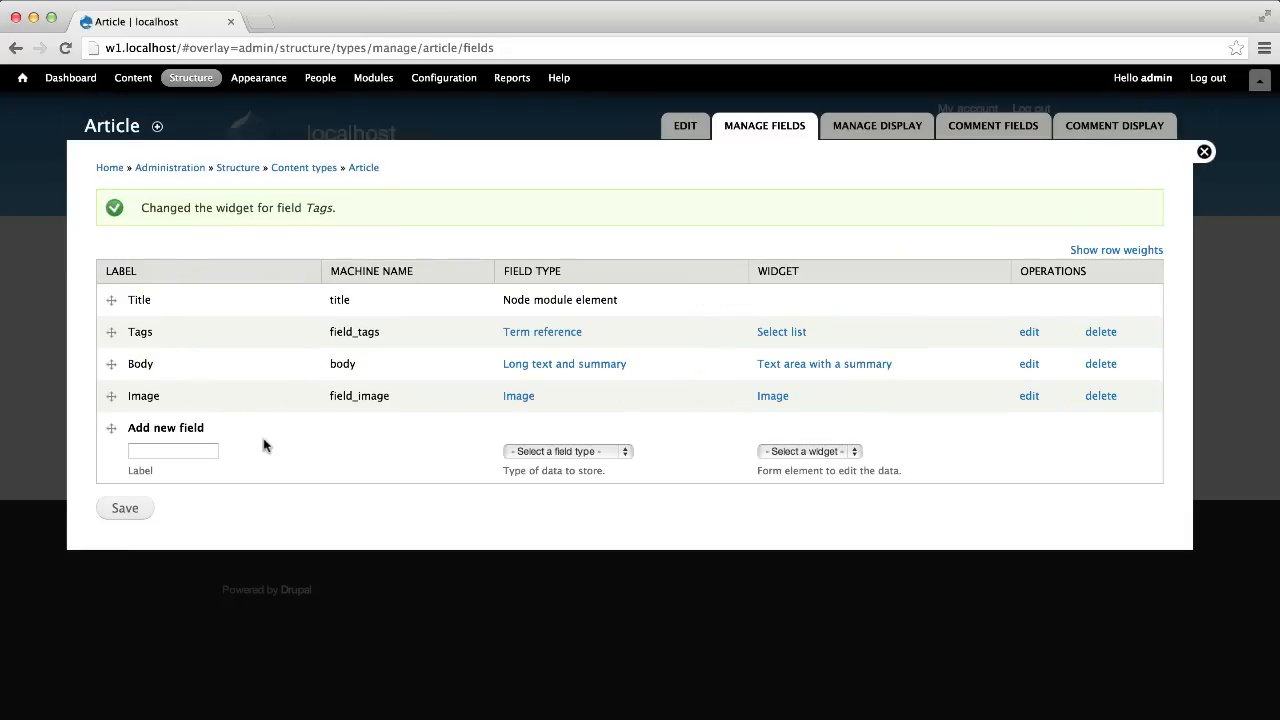
Step: On a new Article, add Bikes and Ships tags in the Chosen multi-select and start typing 'car'
left_click(132, 76)
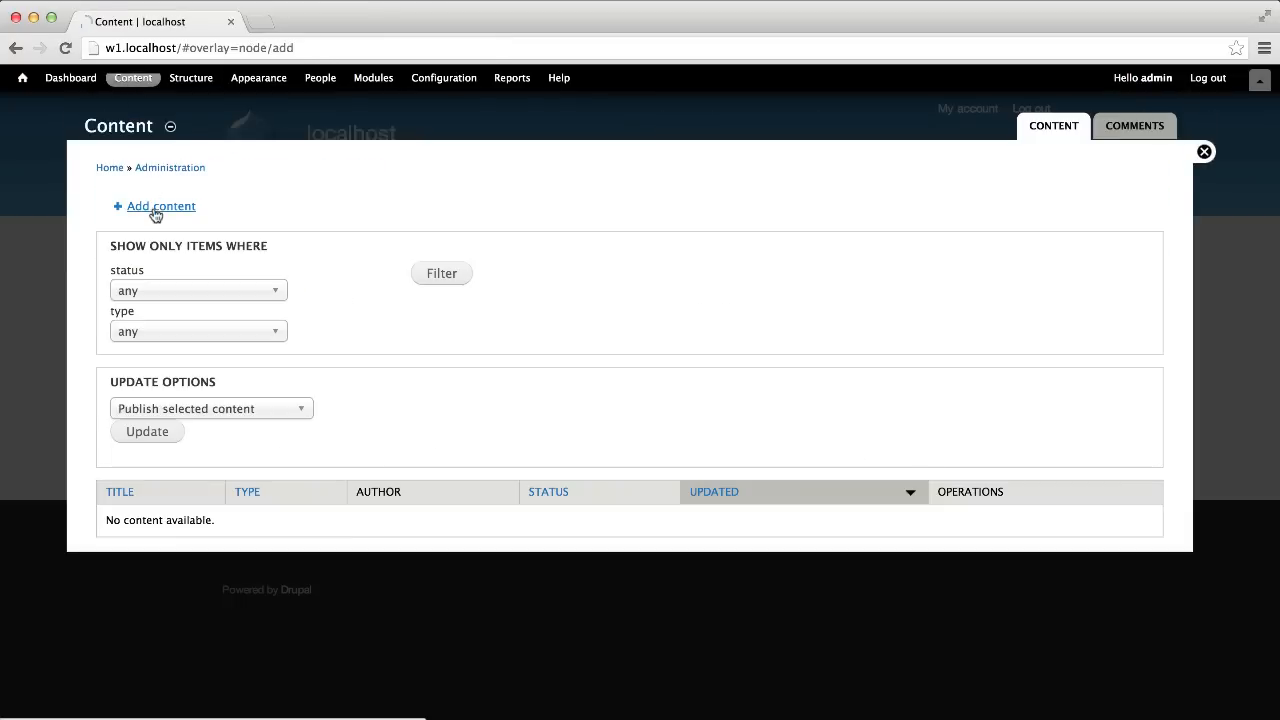
left_click(160, 206)
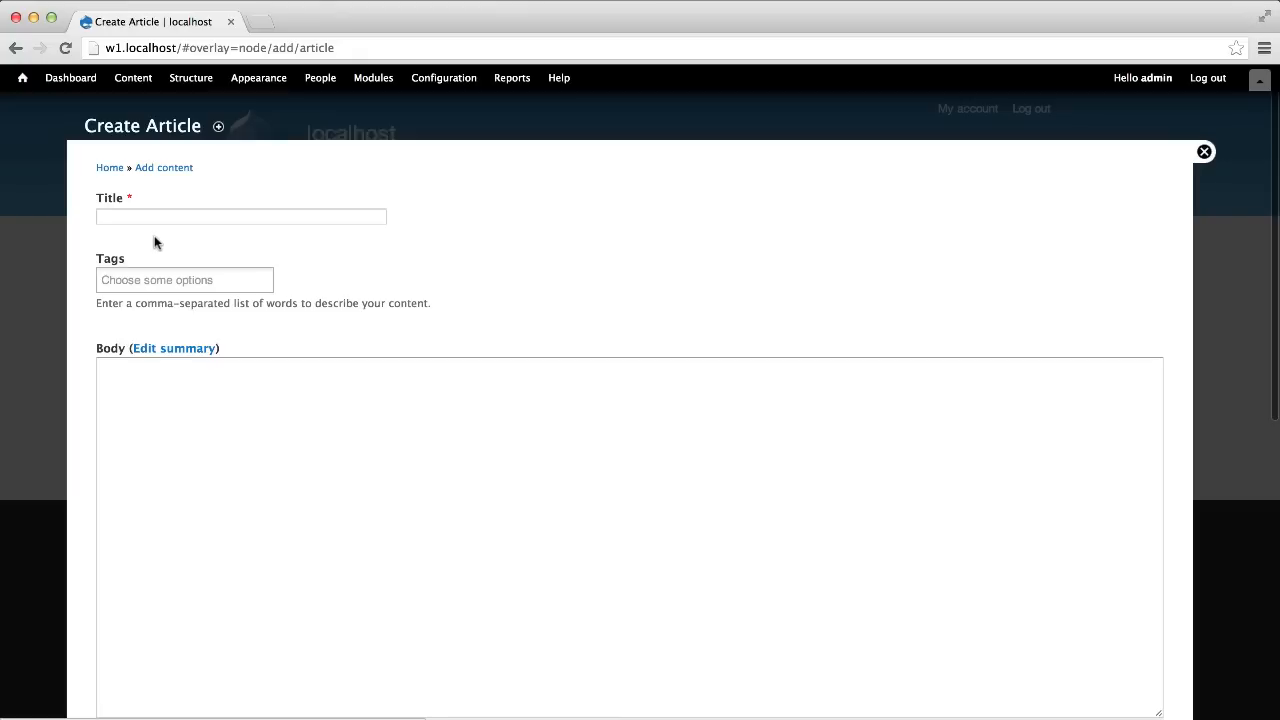
left_click(184, 280)
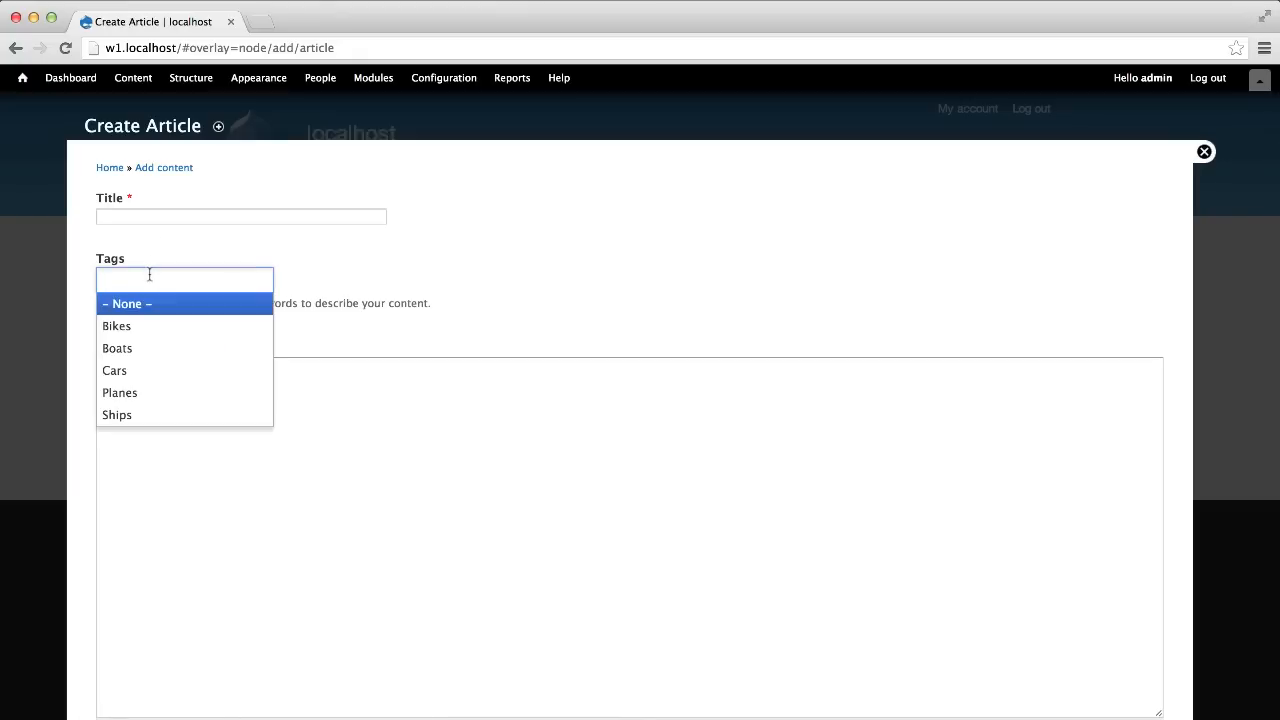
left_click(116, 324)
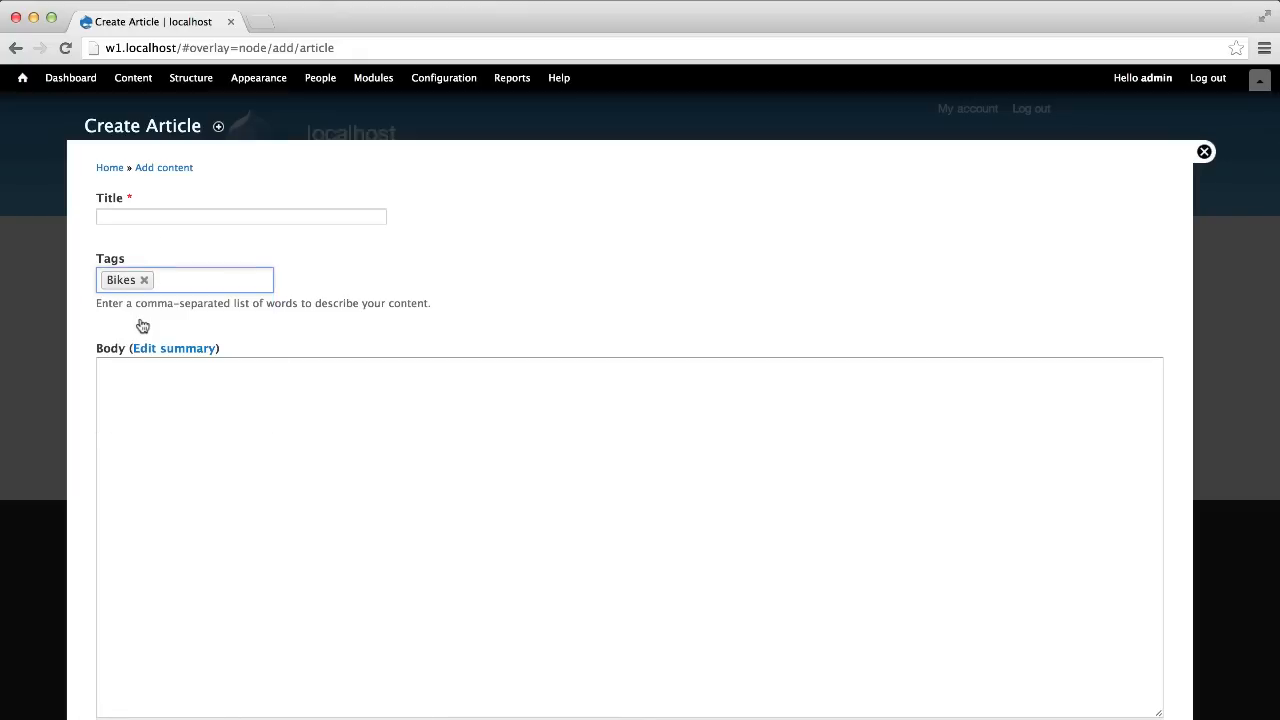
type("Ships")
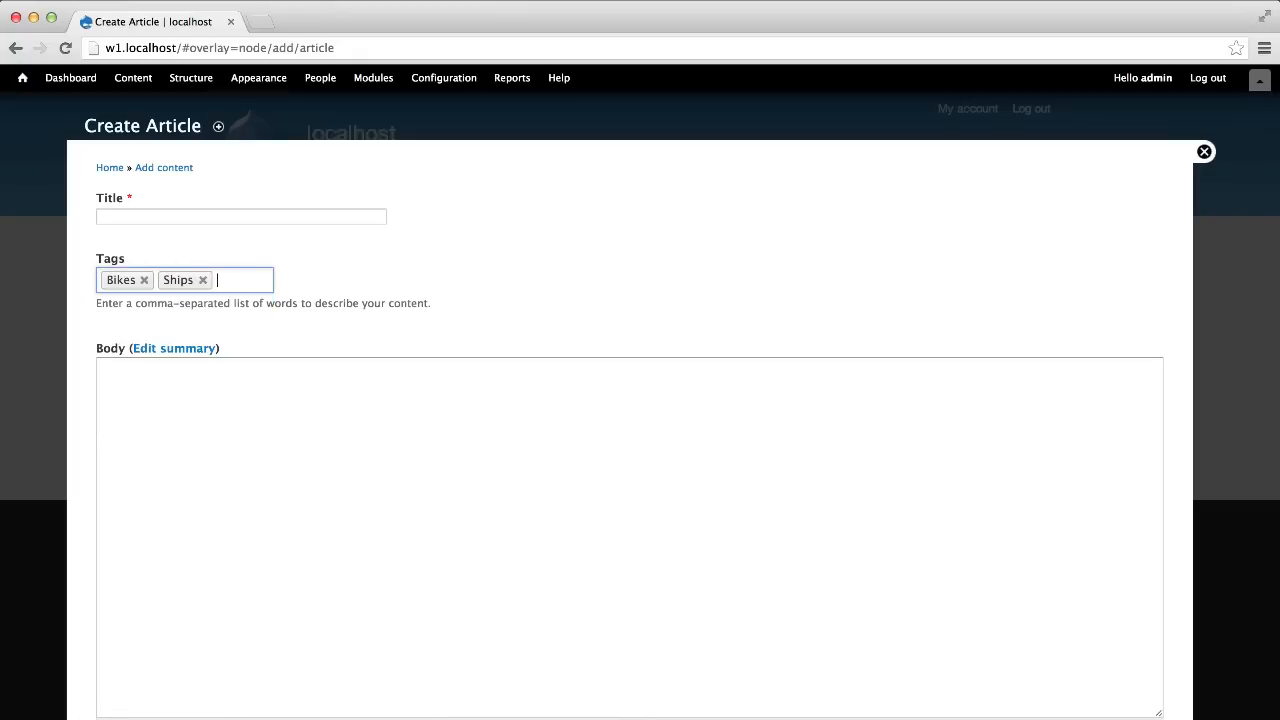
type("car")
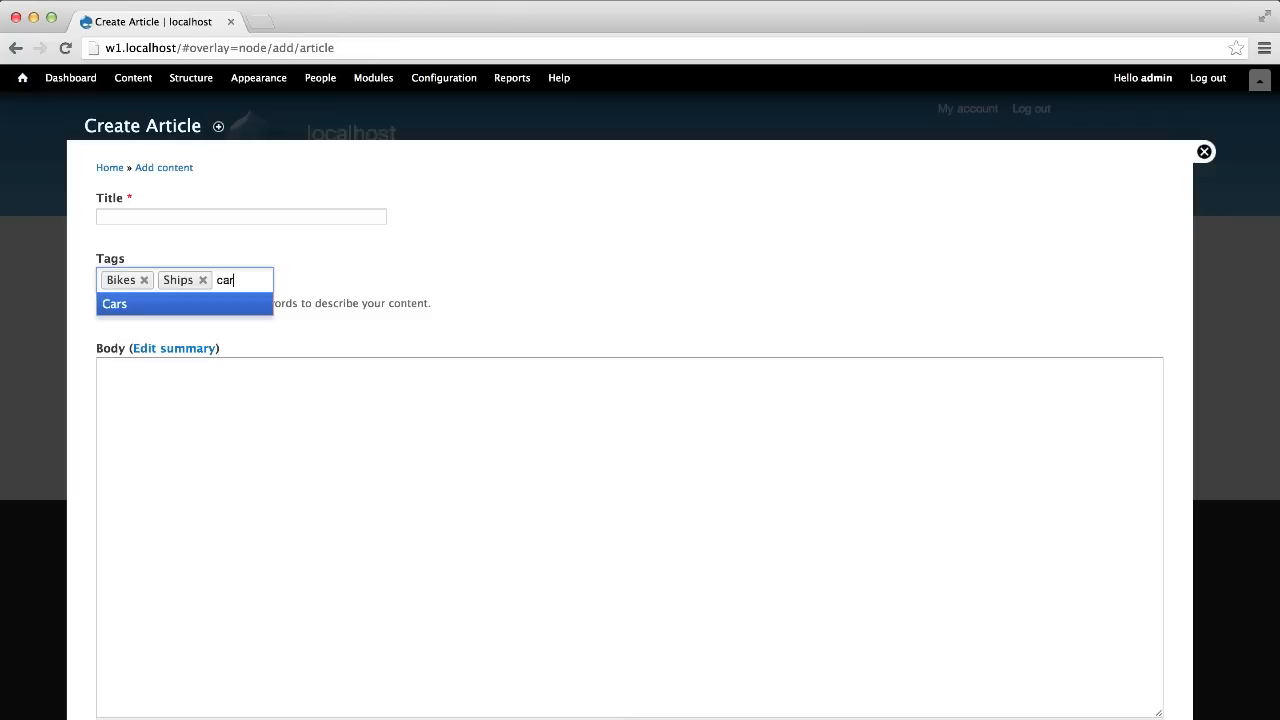